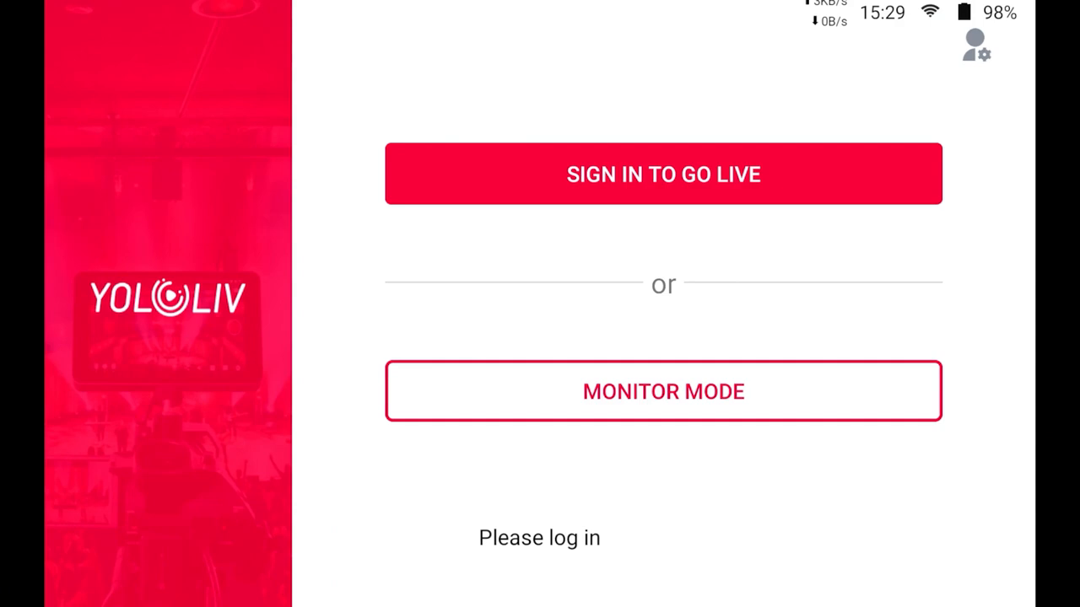
- Skip sign-in and cut the live output from HDMI 2 to USB, then back to HDMI 1
{"action": "left_click", "coordinate": [663, 390]}
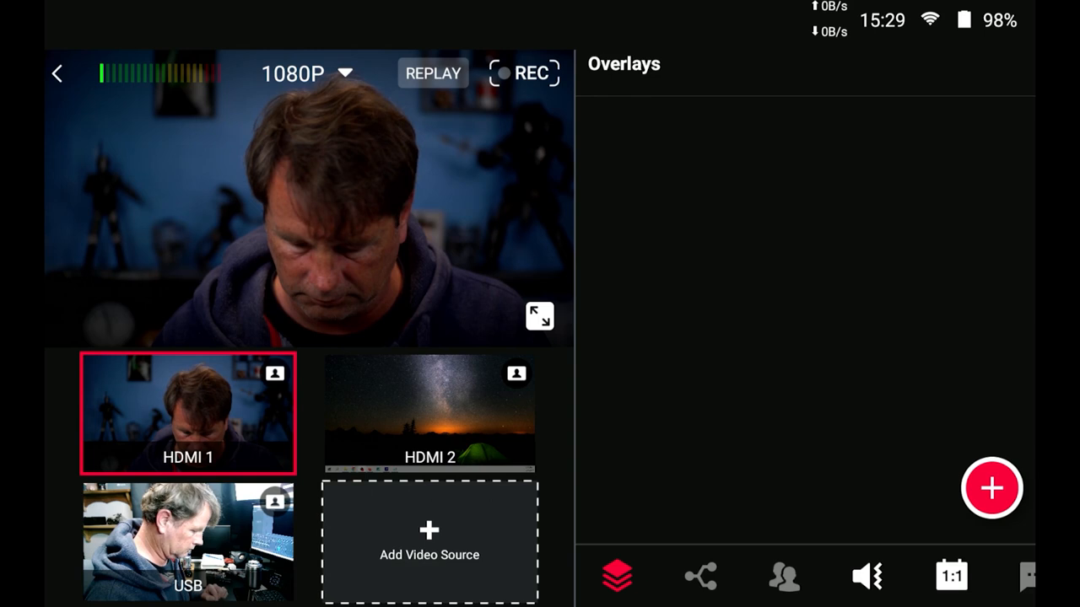
{"action": "left_click", "coordinate": [430, 413]}
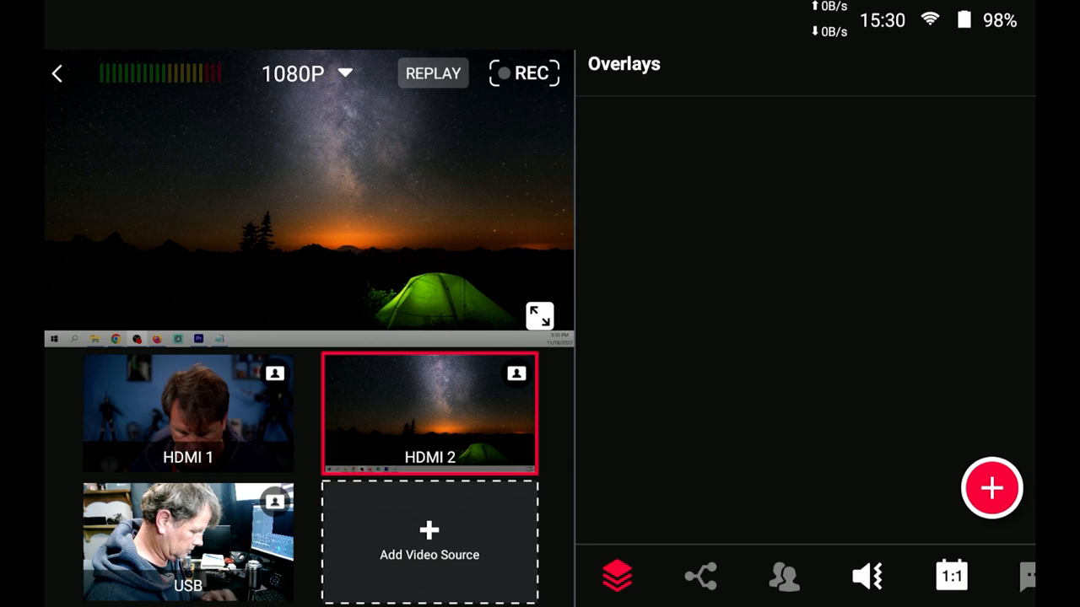
{"action": "left_click", "coordinate": [539, 317]}
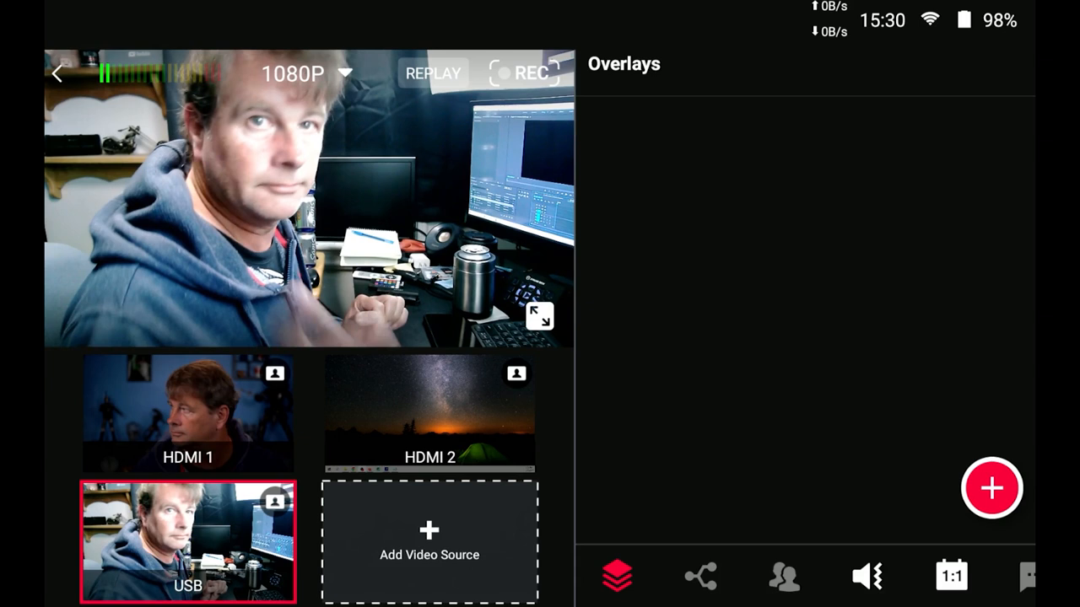
{"action": "left_click", "coordinate": [187, 413]}
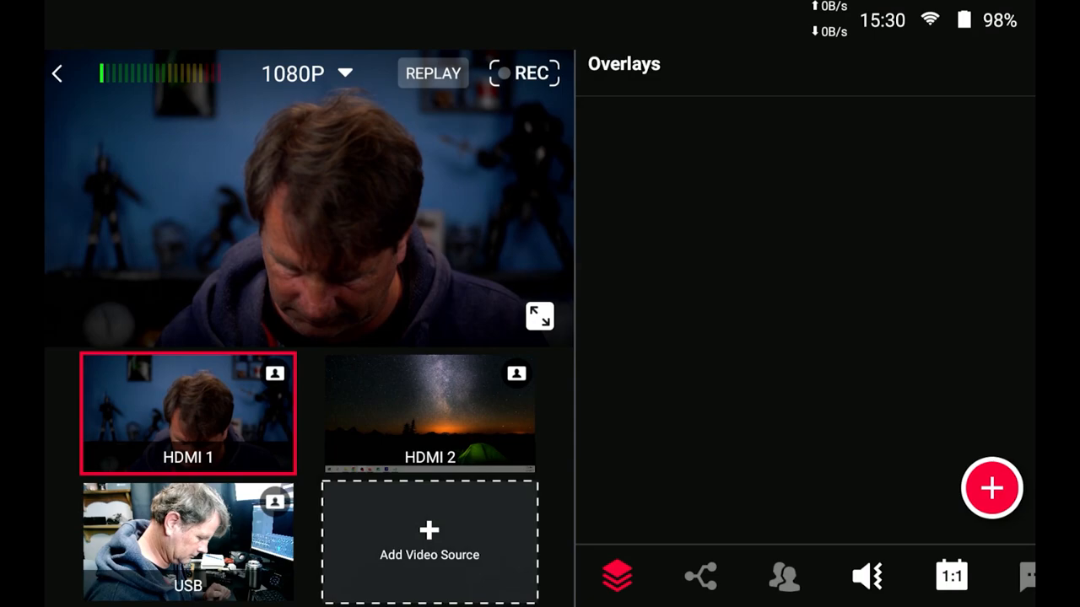
- Add a PiP source with HDMI 2 as main, a smaller HDMI 1 inset and a border colour
{"action": "left_click", "coordinate": [428, 541]}
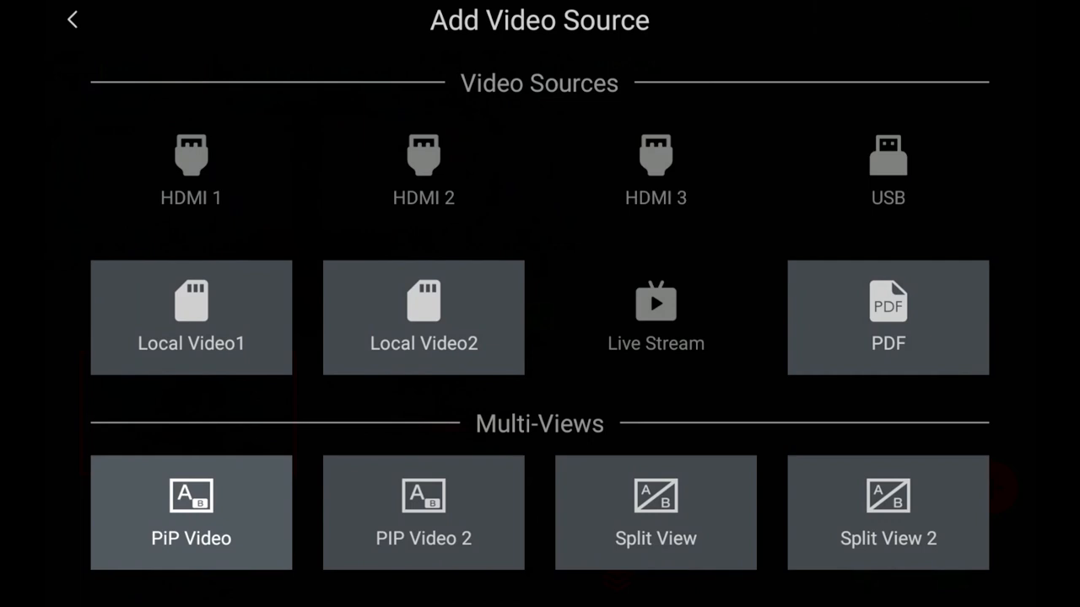
{"action": "left_click", "coordinate": [191, 512]}
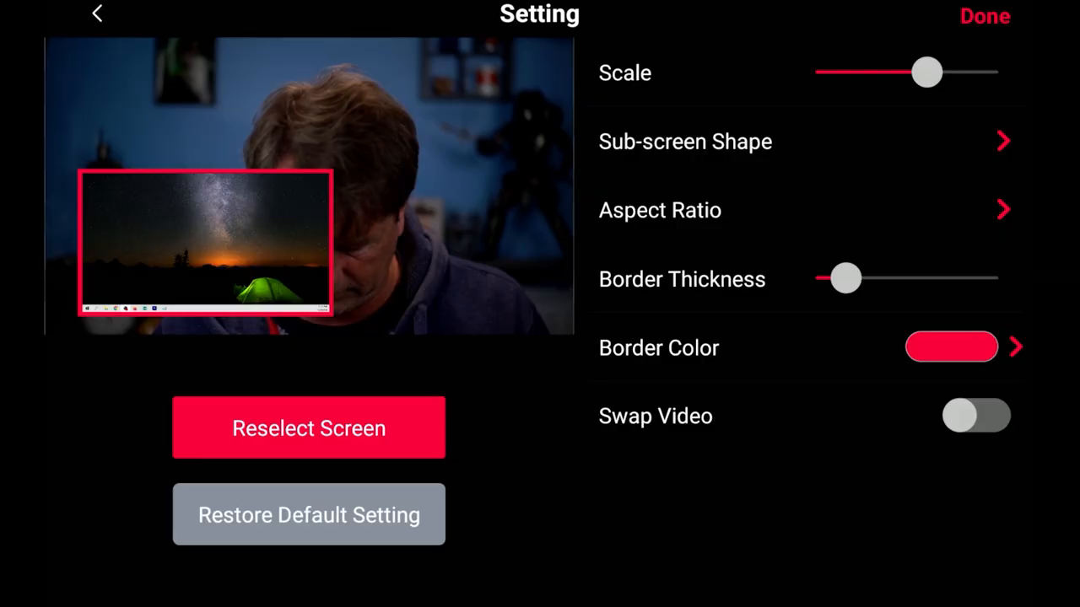
{"action": "left_click", "coordinate": [308, 428]}
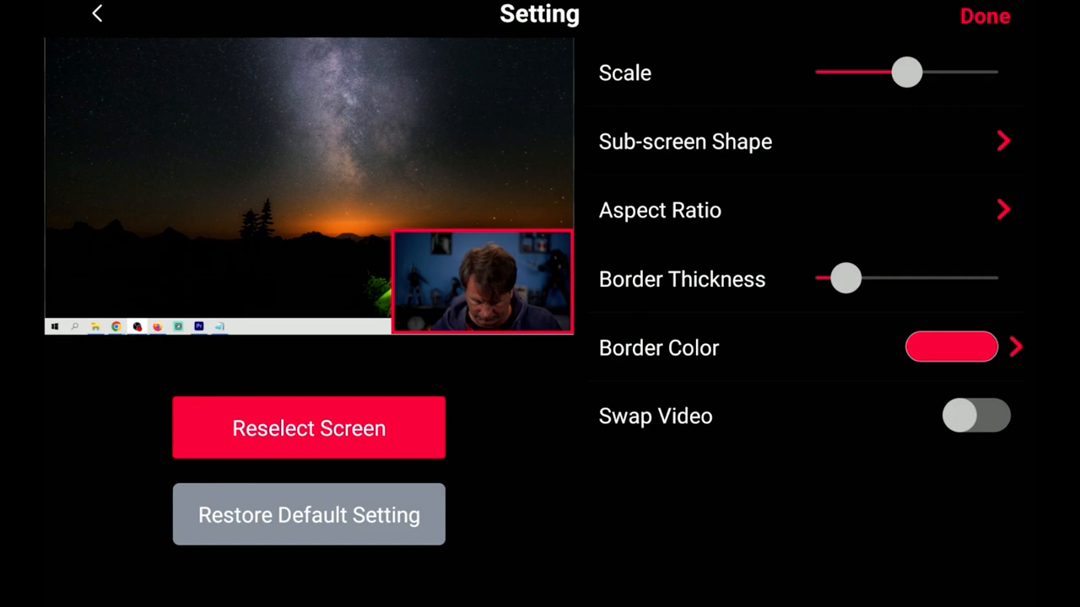
{"action": "left_click_drag", "start_coordinate": [907, 72], "coordinate": [879, 72]}
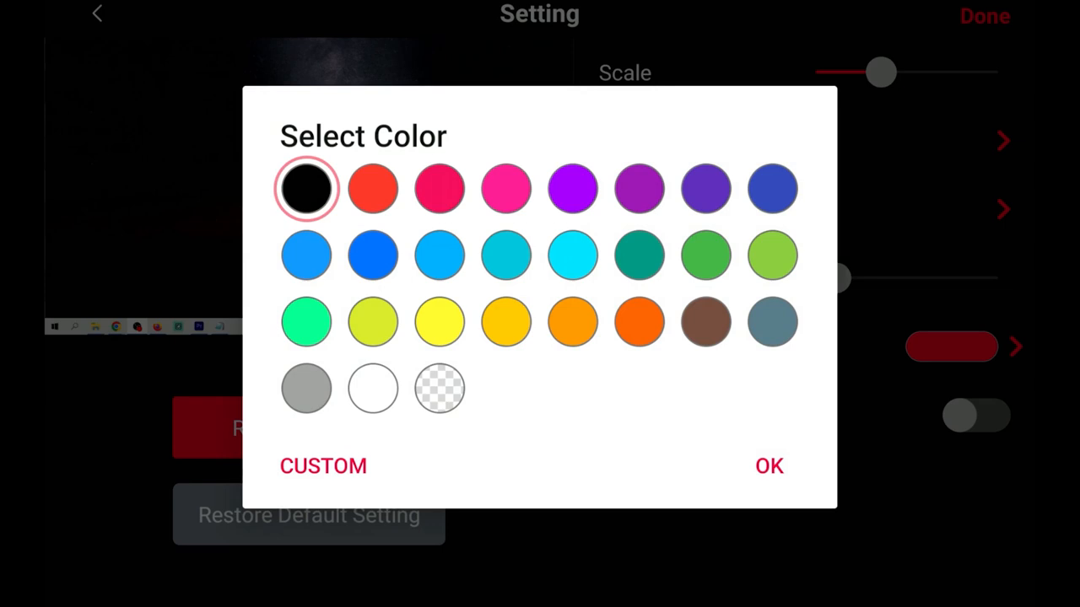
{"action": "left_click", "coordinate": [768, 466]}
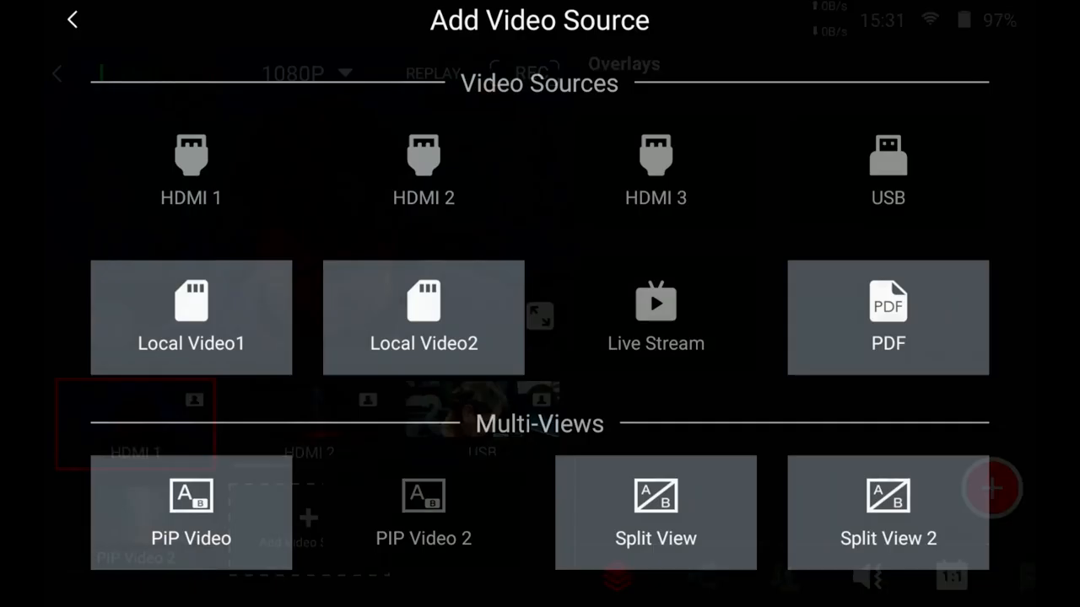
- Choose a PiP layout with HDMI 2 and a USB inset, and give the inset a border colour
{"action": "left_click", "coordinate": [71, 19]}
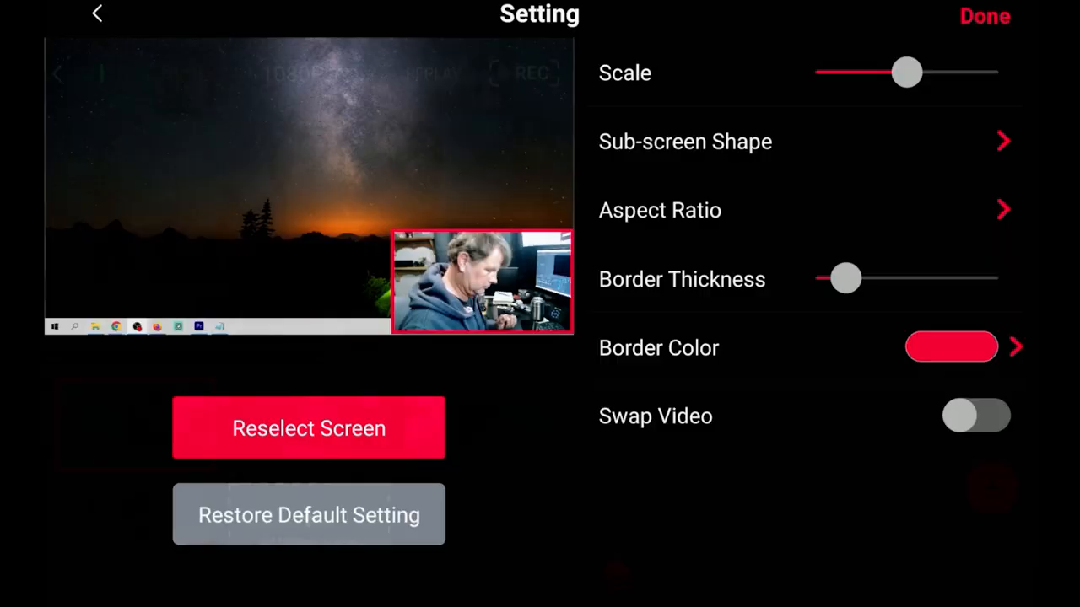
{"action": "left_click", "coordinate": [951, 347]}
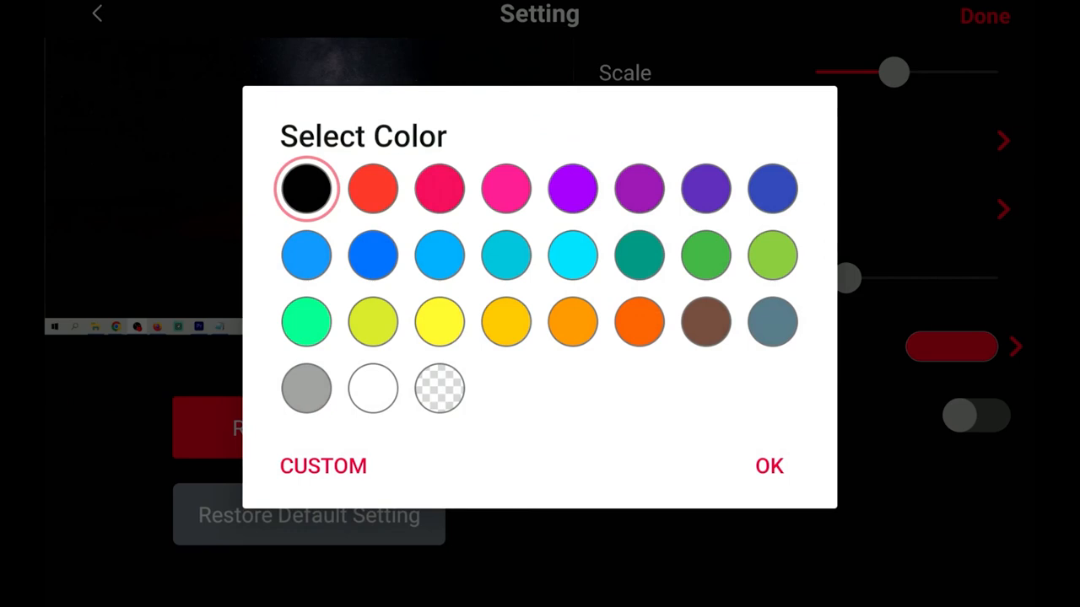
{"action": "left_click", "coordinate": [768, 465]}
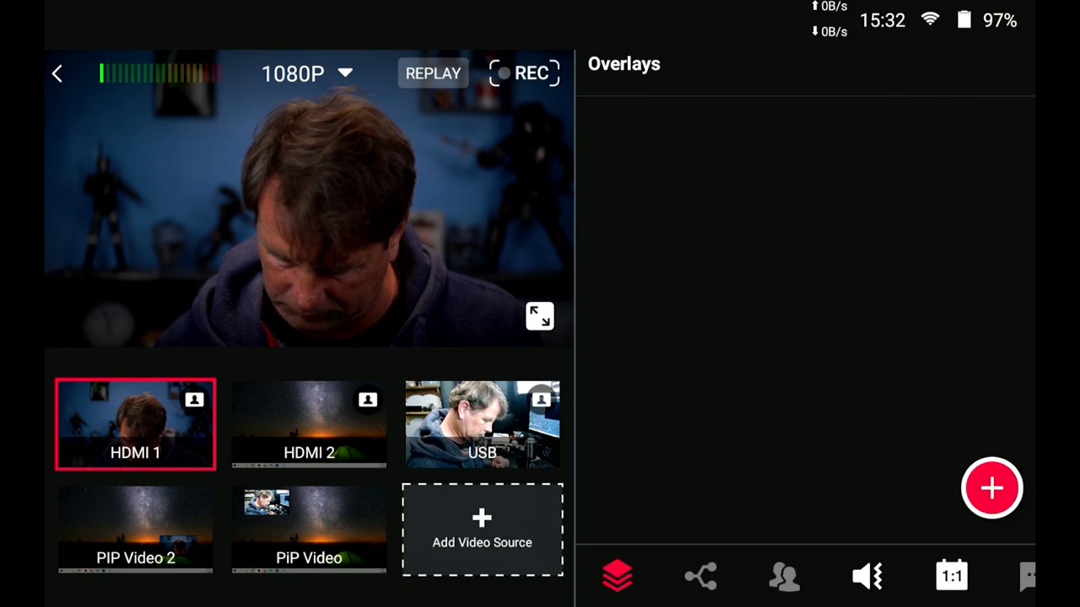
- Put USB, then the PiP Video layout on air, and set HDMI 1 audio ON with AFV off
{"action": "left_click", "coordinate": [482, 423]}
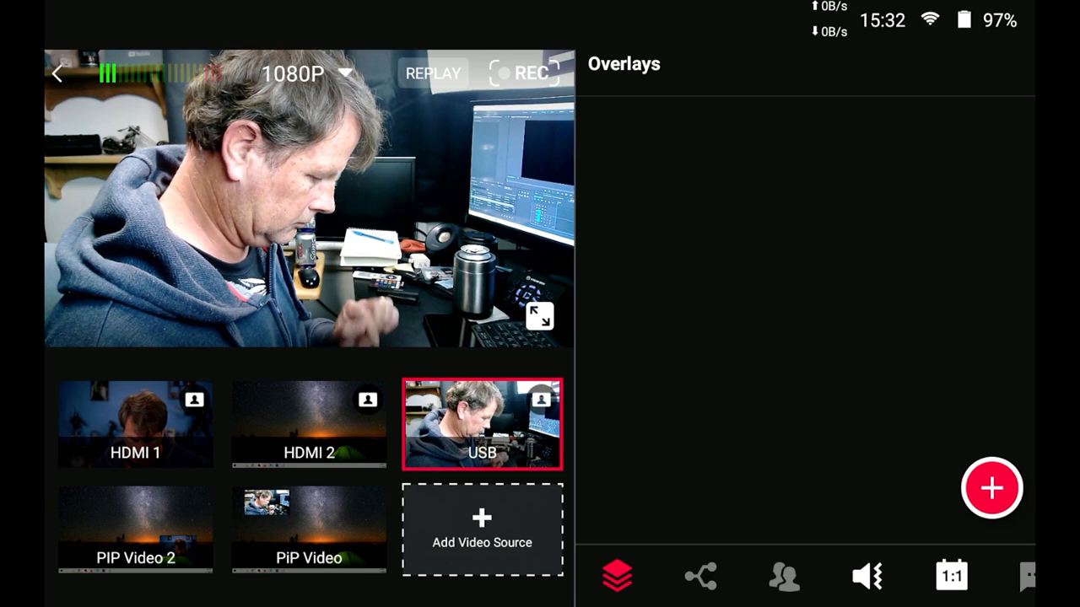
{"action": "left_click", "coordinate": [867, 577]}
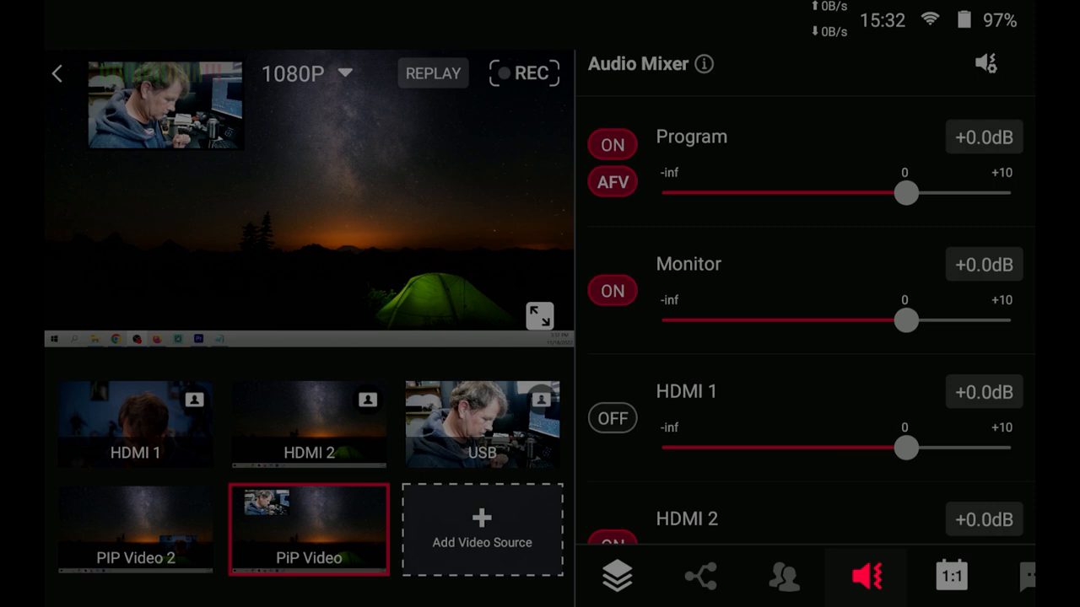
{"action": "left_click", "coordinate": [612, 419]}
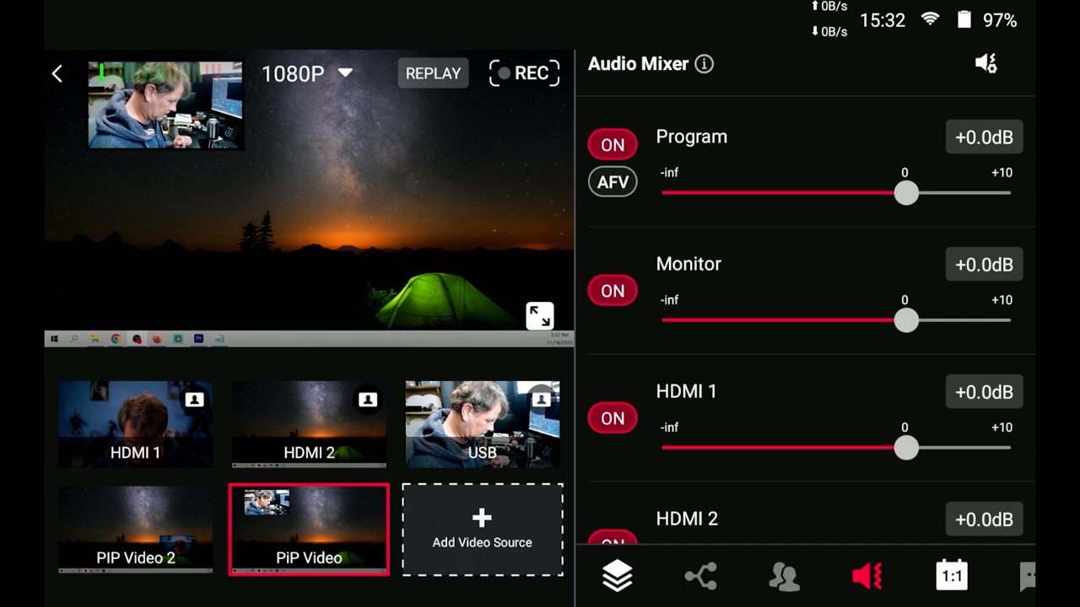
{"action": "left_click", "coordinate": [481, 527]}
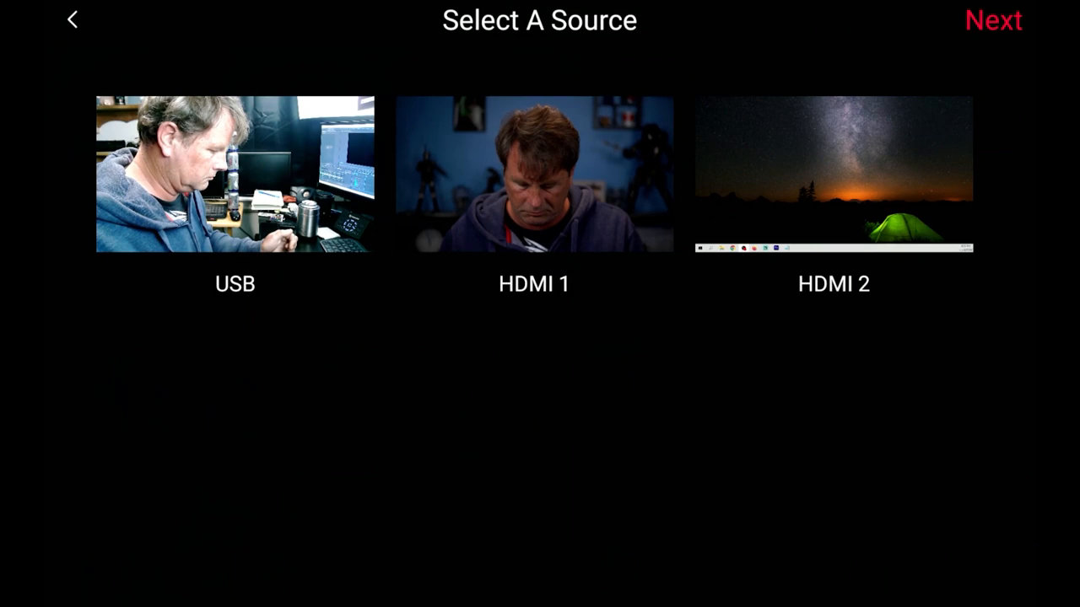
- Pair USB with HDMI 1 side by side and slide the two pictures apart
{"action": "left_click", "coordinate": [234, 175]}
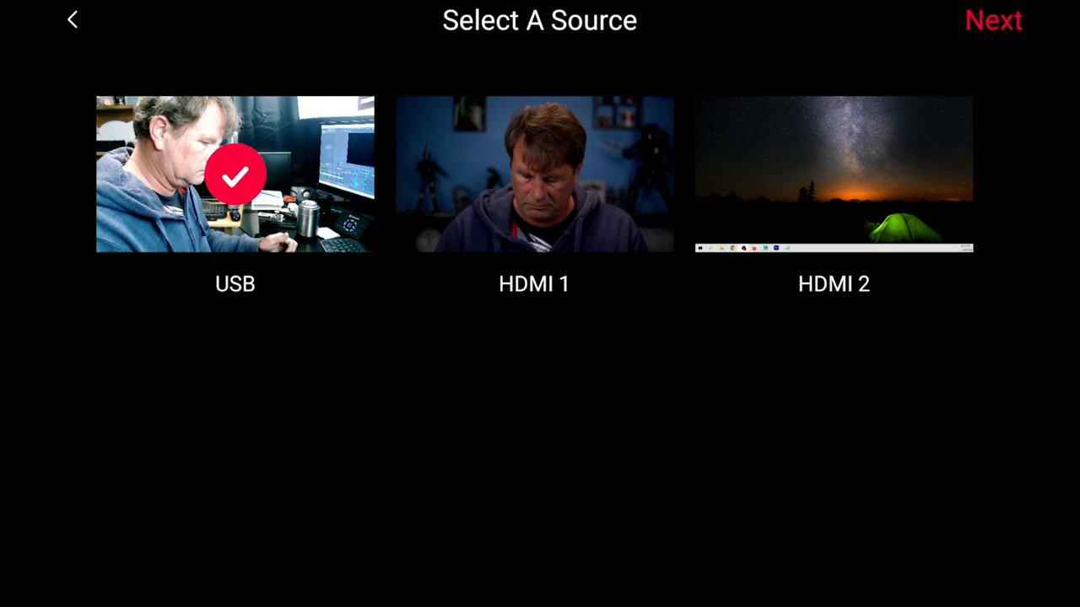
{"action": "left_click", "coordinate": [993, 19]}
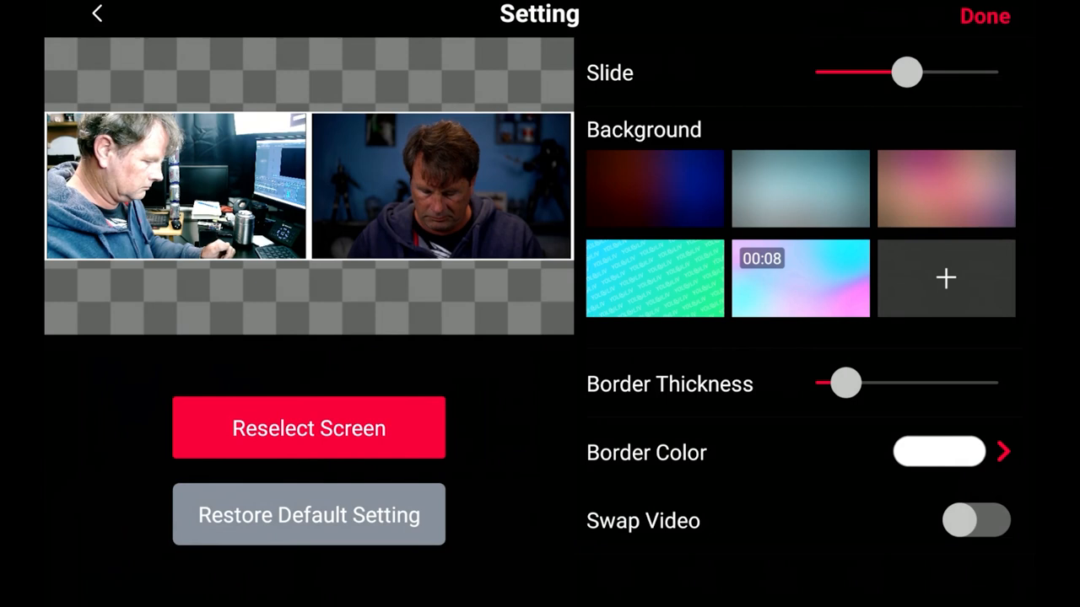
{"action": "left_click_drag", "start_coordinate": [907, 72], "coordinate": [934, 72]}
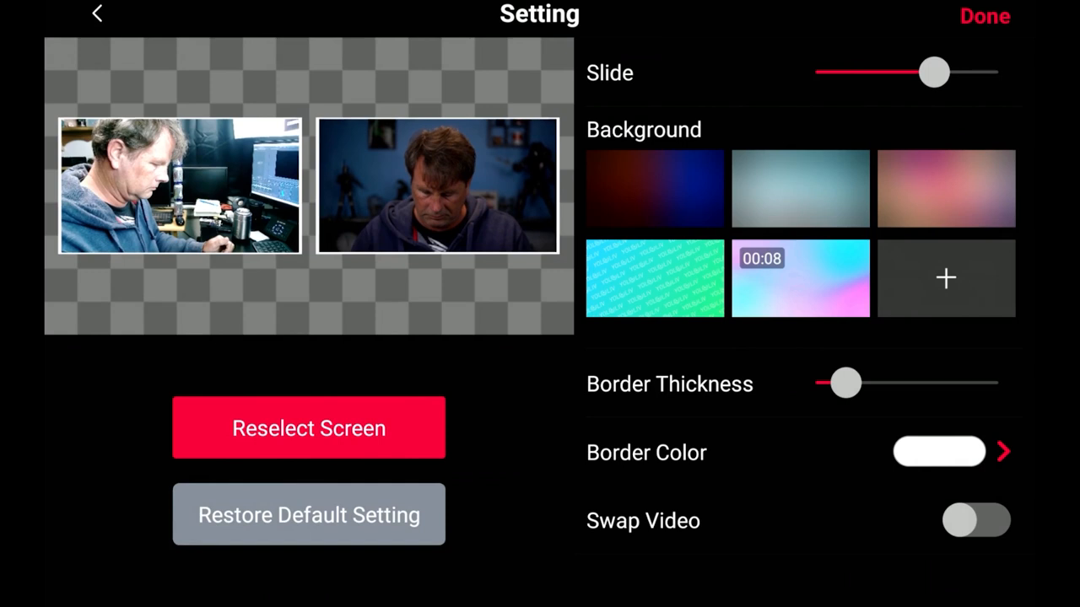
{"action": "left_click_drag", "start_coordinate": [933, 73], "coordinate": [928, 72]}
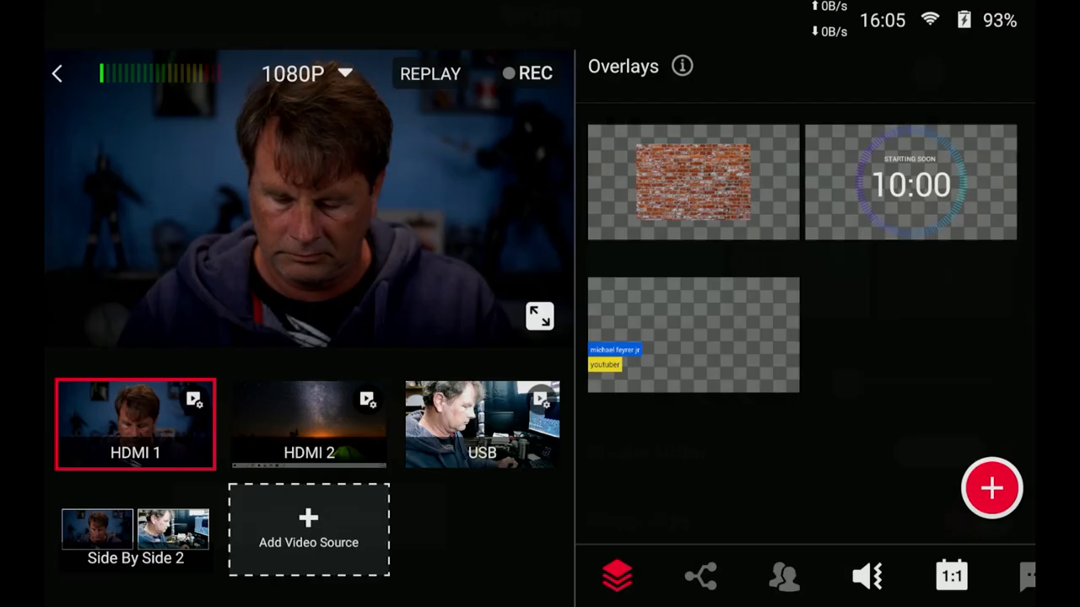
- Put Side By Side 2 on air, then save a News Layout with HDMI 2 as source B
{"action": "left_click", "coordinate": [867, 576]}
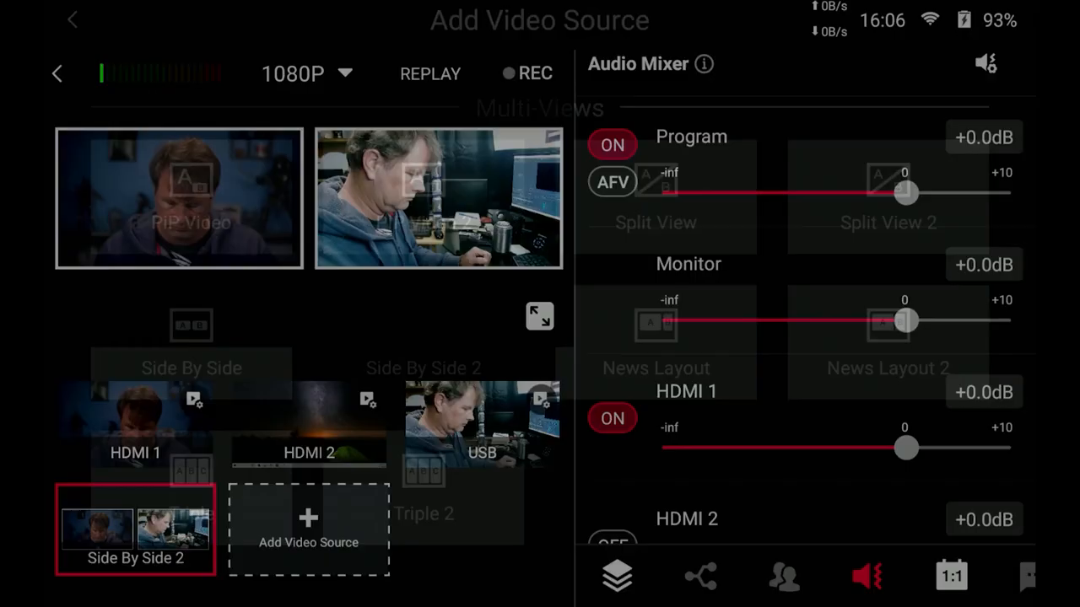
{"action": "left_click", "coordinate": [308, 530]}
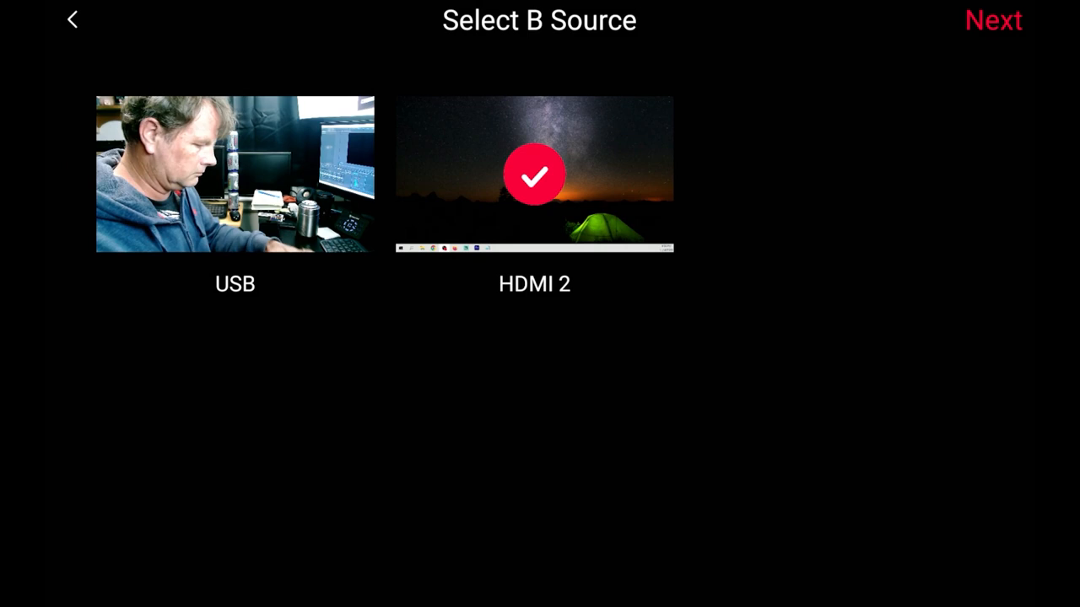
{"action": "left_click", "coordinate": [993, 19]}
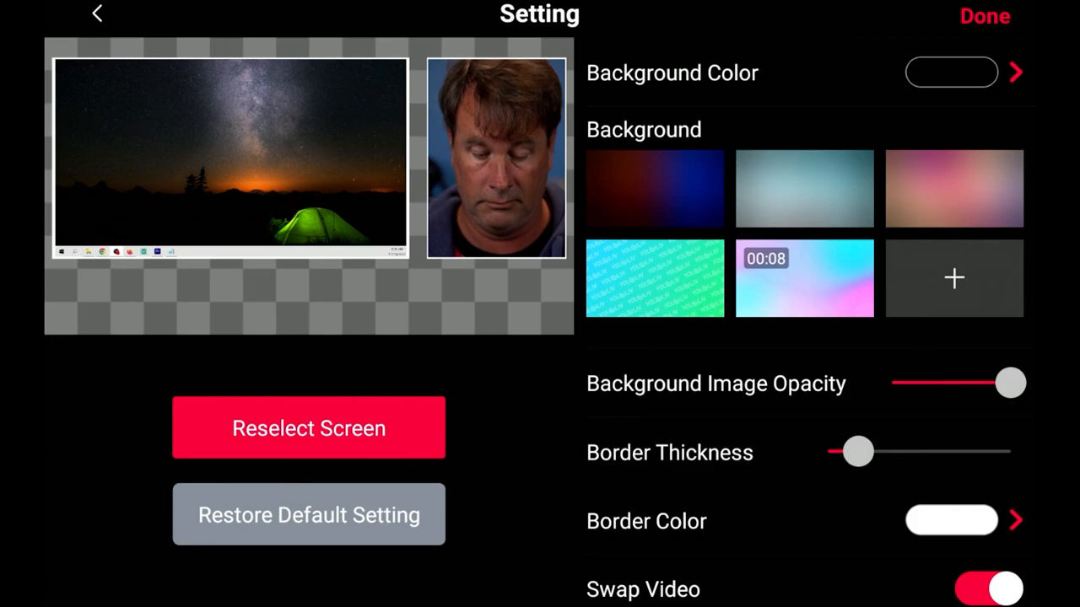
{"action": "left_click", "coordinate": [96, 13]}
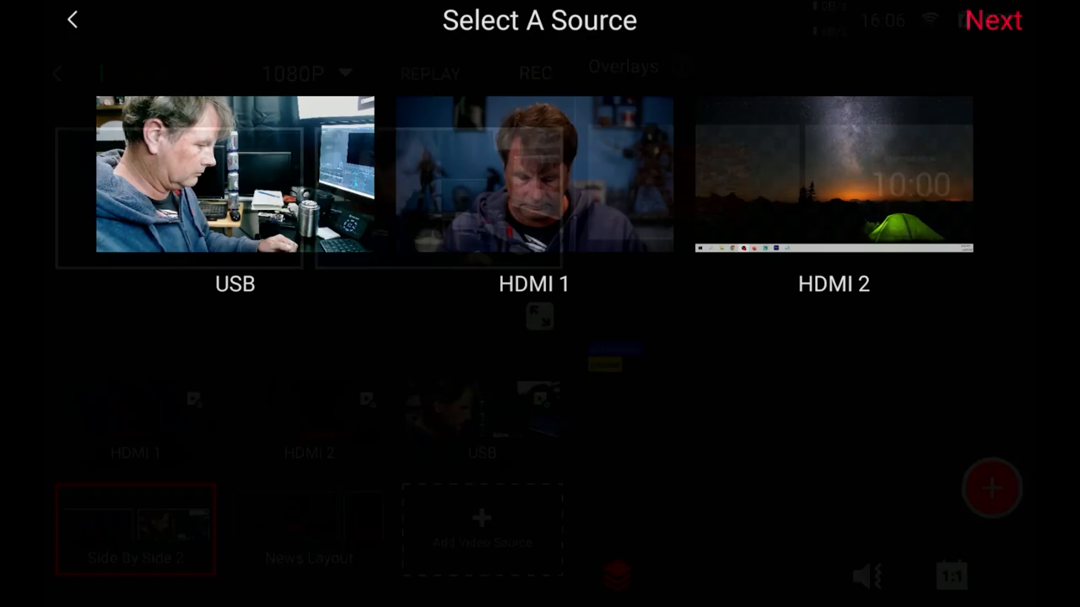
- Pick HDMI 1 as source A, turn off Center, adjust the separator and save the Split View
{"action": "left_click", "coordinate": [534, 174]}
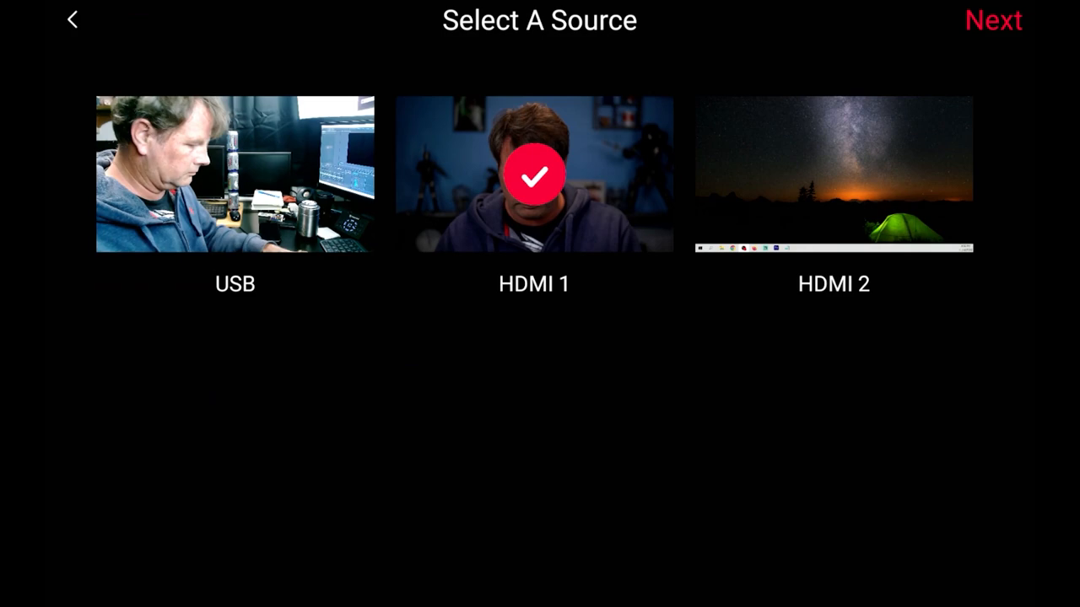
{"action": "left_click", "coordinate": [993, 20]}
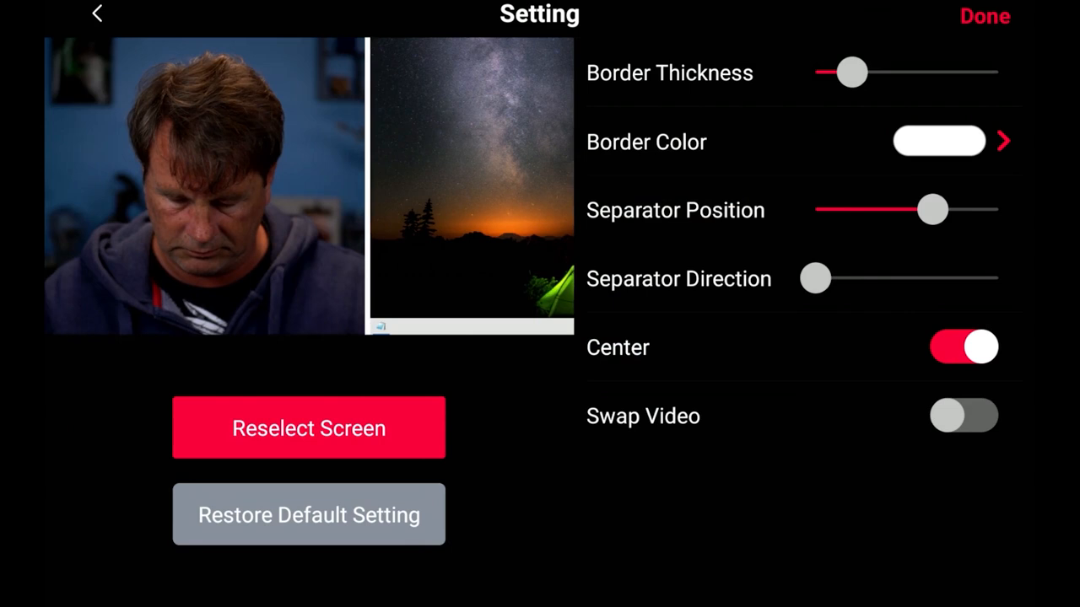
{"action": "left_click", "coordinate": [963, 347]}
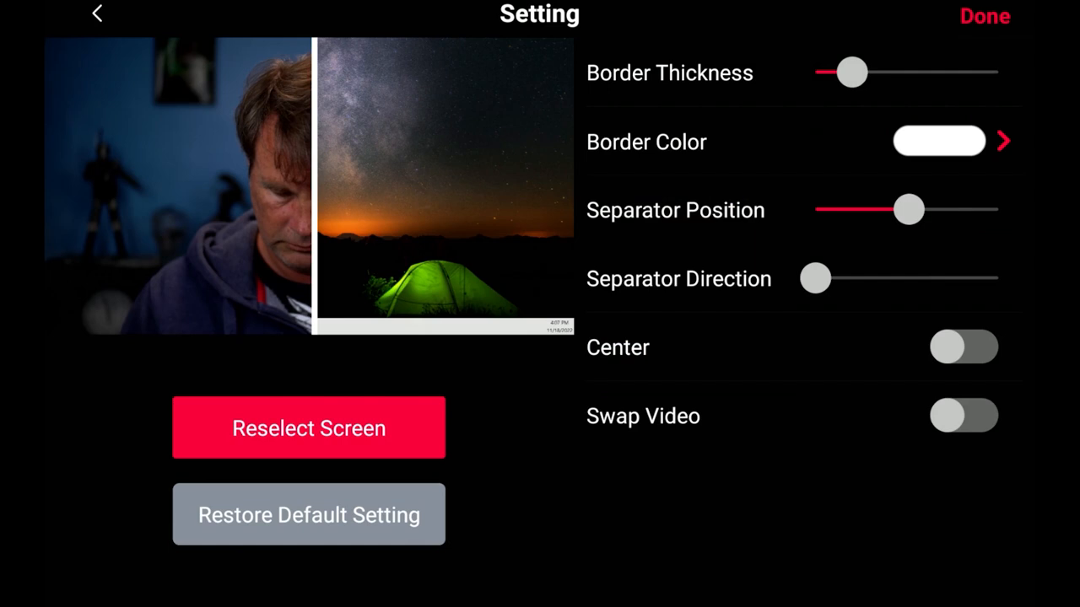
{"action": "left_click", "coordinate": [964, 347]}
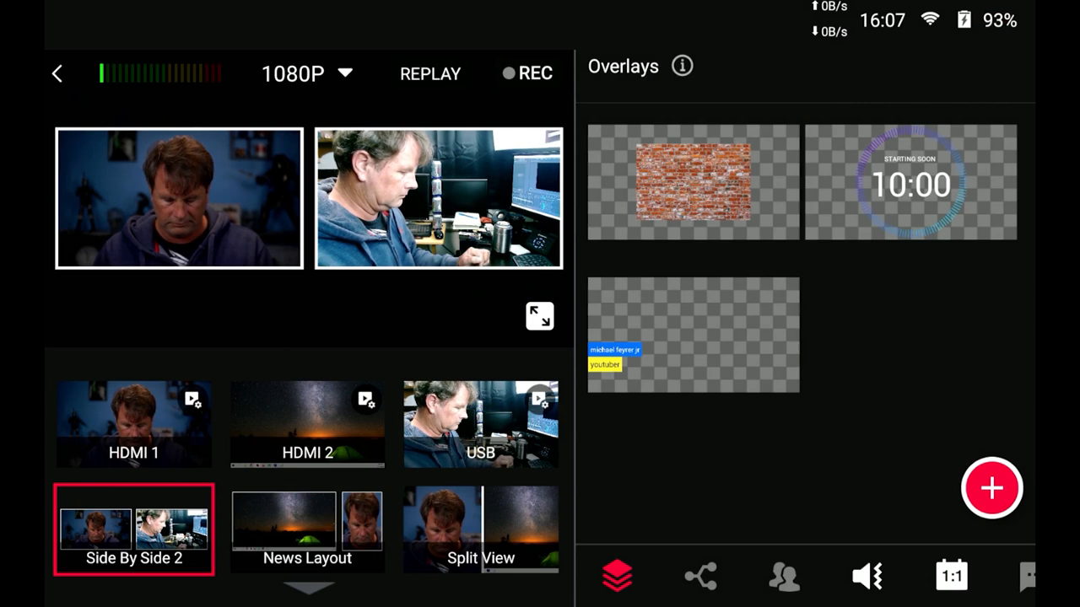
- Put the USB camera on air and scroll through local SD card videos
{"action": "left_click", "coordinate": [480, 424]}
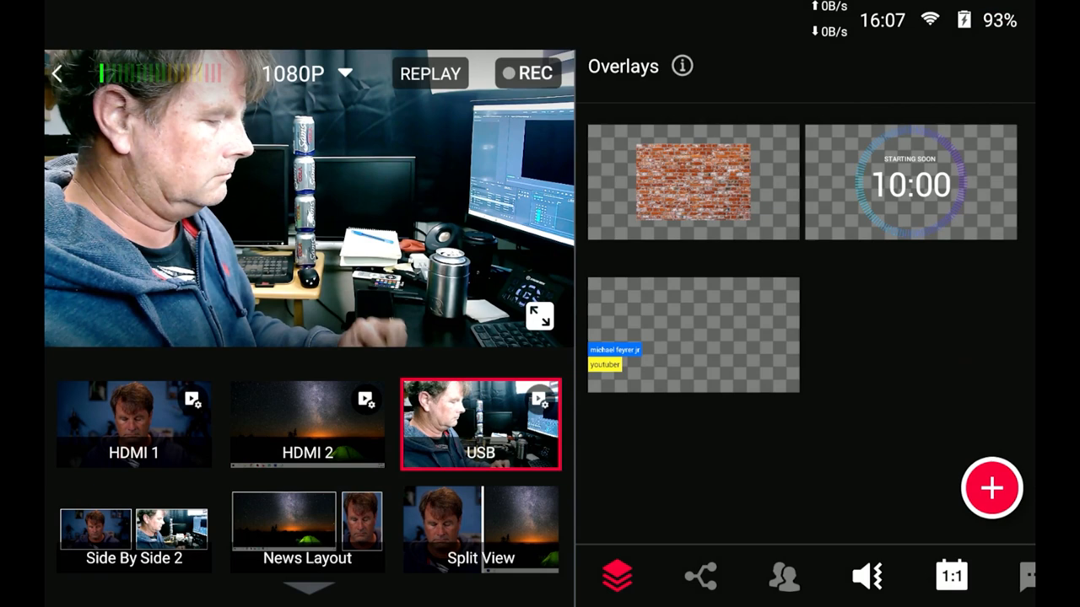
{"action": "left_click", "coordinate": [991, 488]}
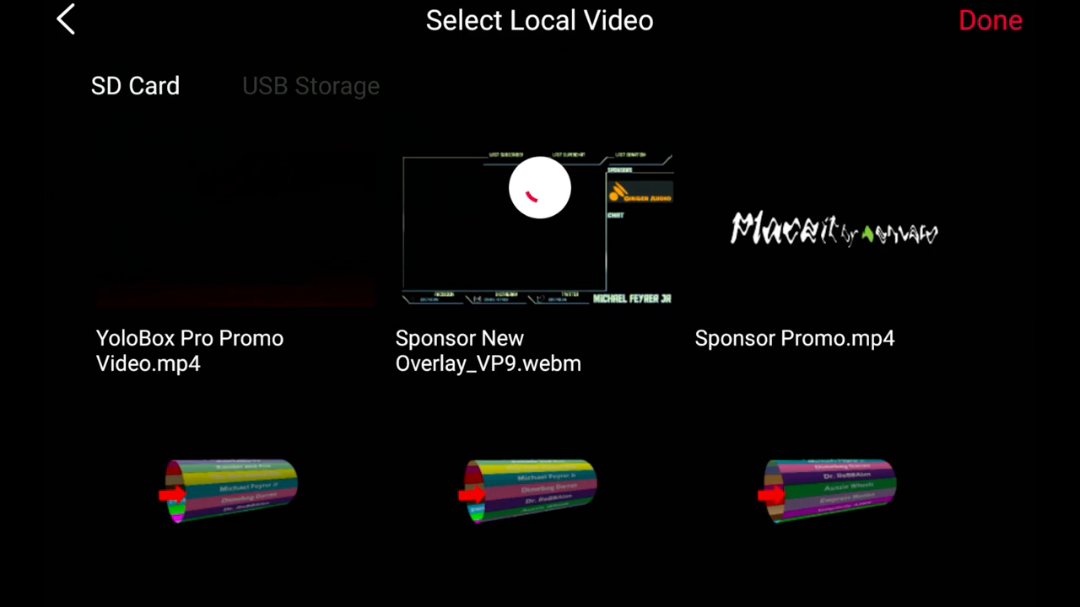
{"action": "scroll", "scroll_direction": "down", "scroll_amount": 3}
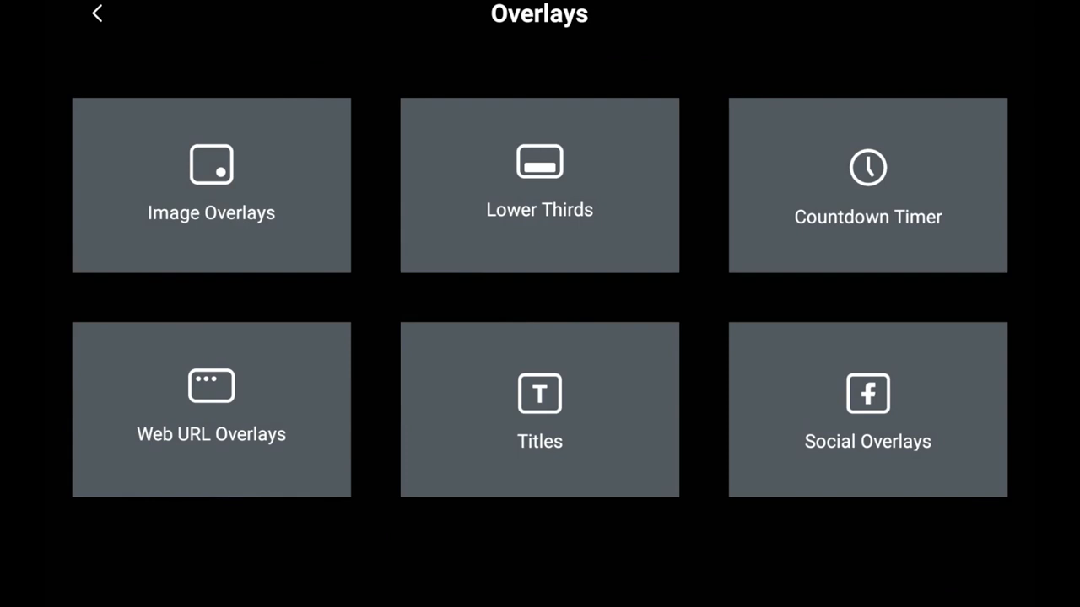
- Pick the brick wall image overlay, scale it up to fill the frame and save
{"action": "left_click", "coordinate": [211, 185]}
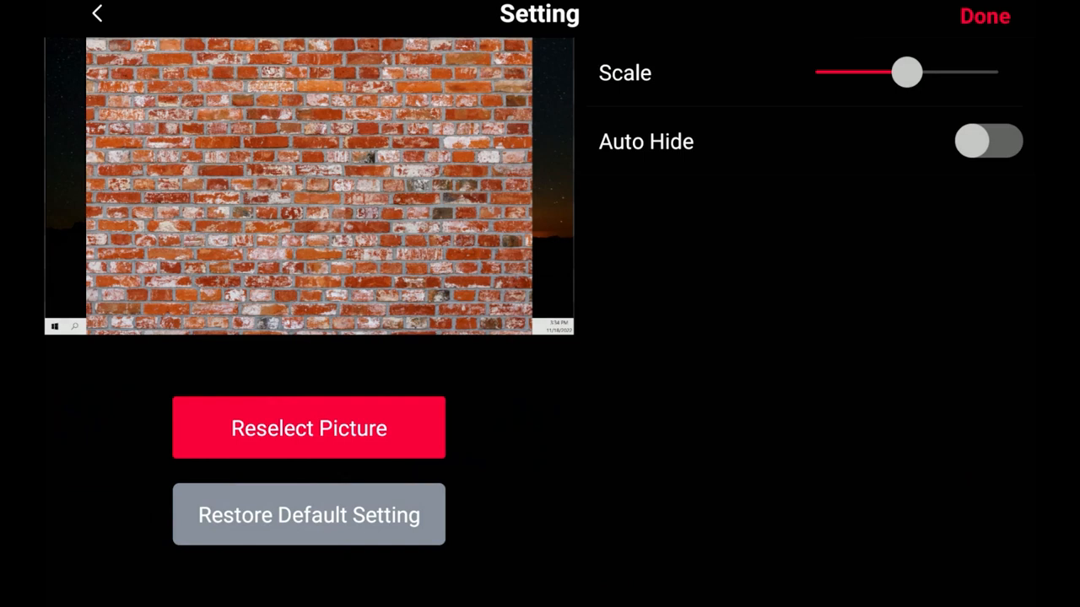
{"action": "left_click_drag", "start_coordinate": [906, 73], "coordinate": [917, 73]}
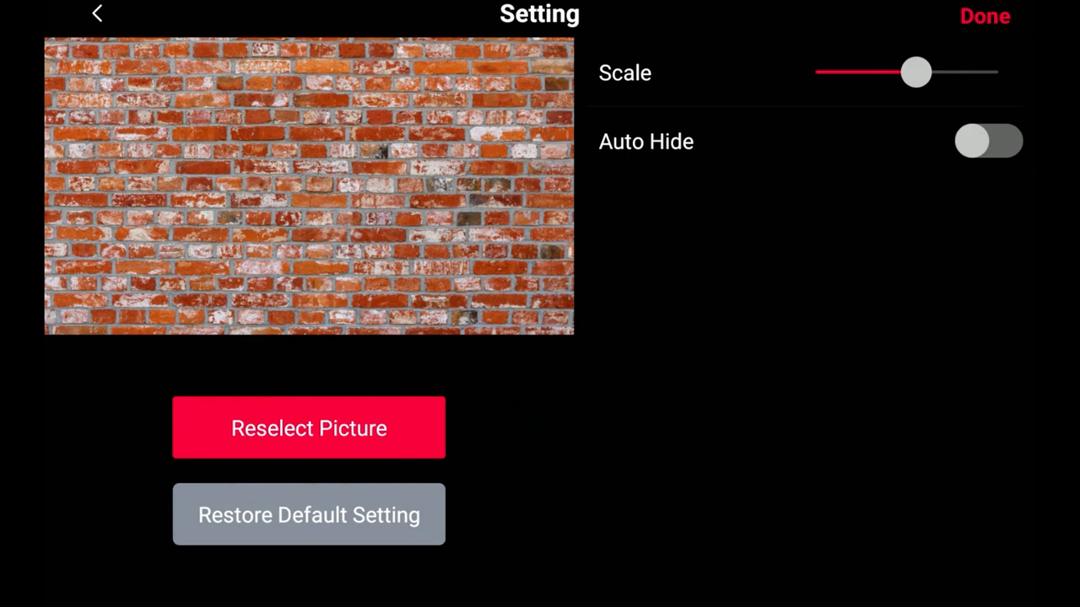
{"action": "left_click", "coordinate": [985, 16]}
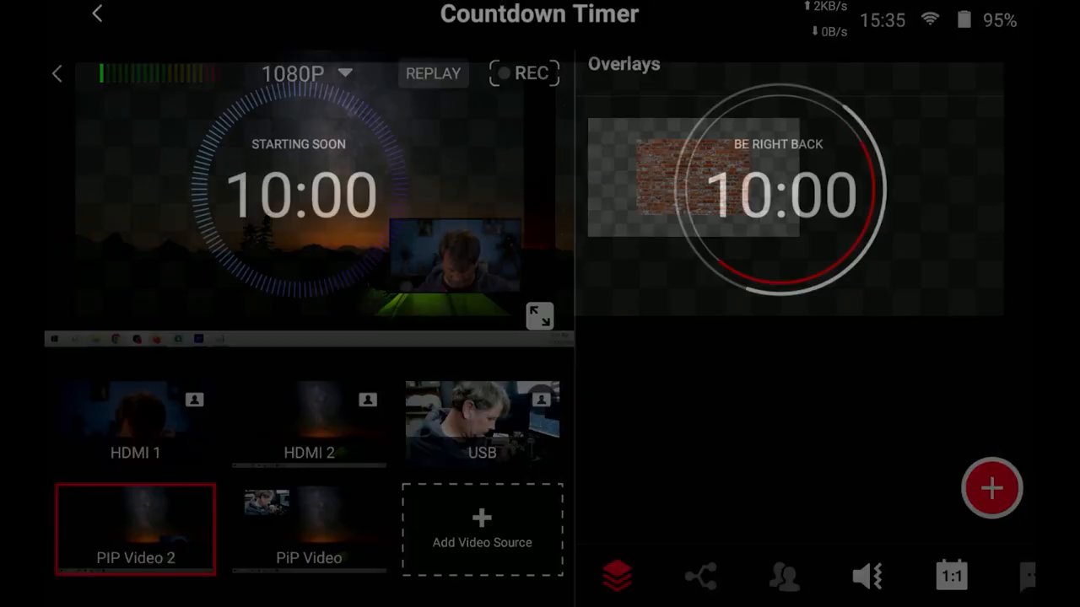
- Save a 10:00 Starting Soon countdown overlay and begin adding another overlay
{"action": "left_click", "coordinate": [539, 315]}
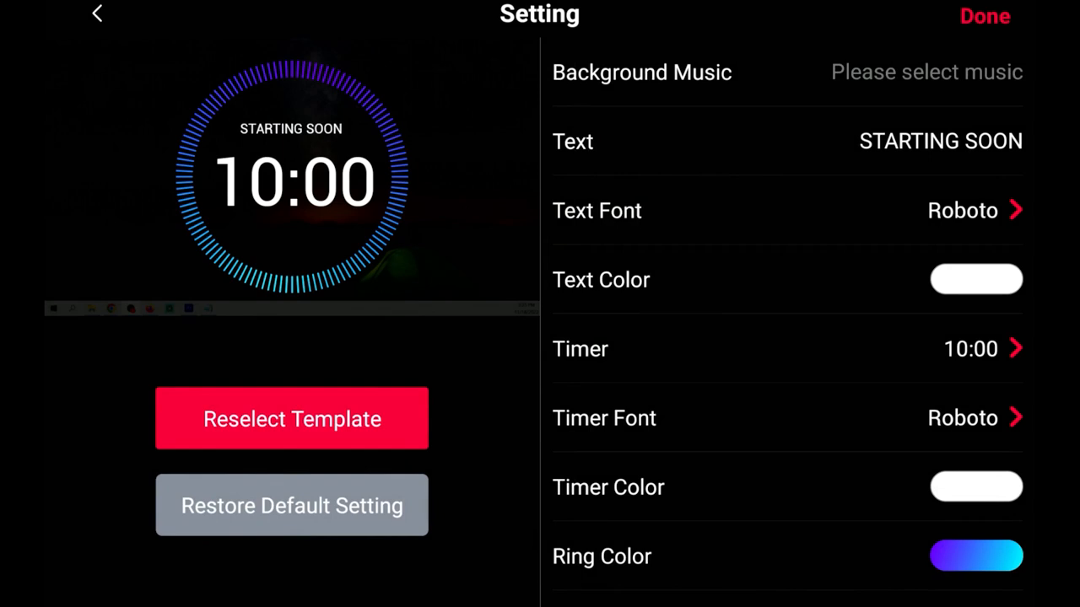
{"action": "left_click", "coordinate": [984, 16]}
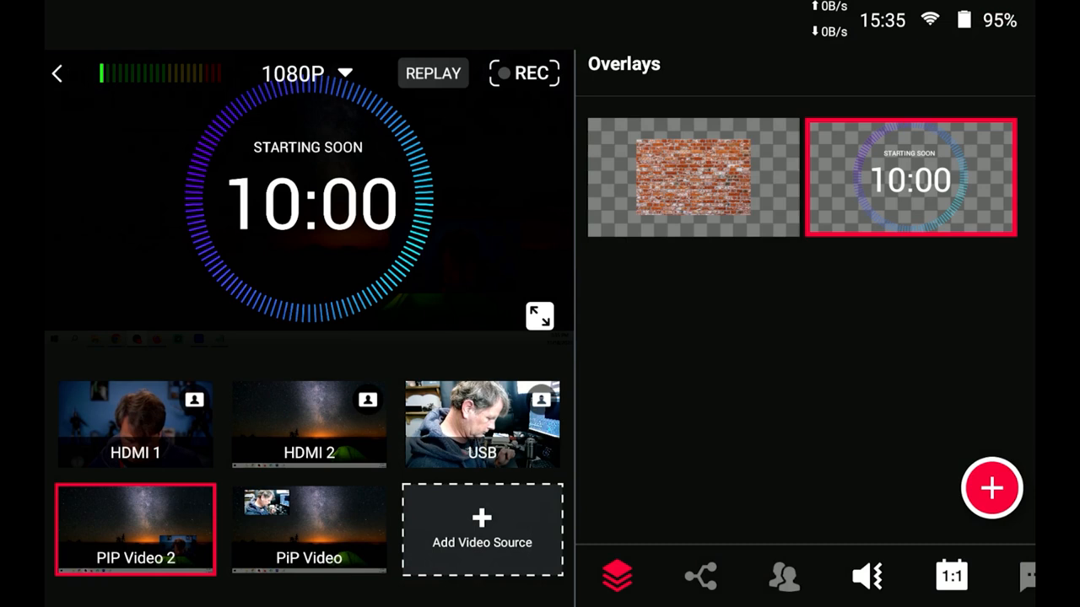
{"action": "left_click", "coordinate": [991, 488]}
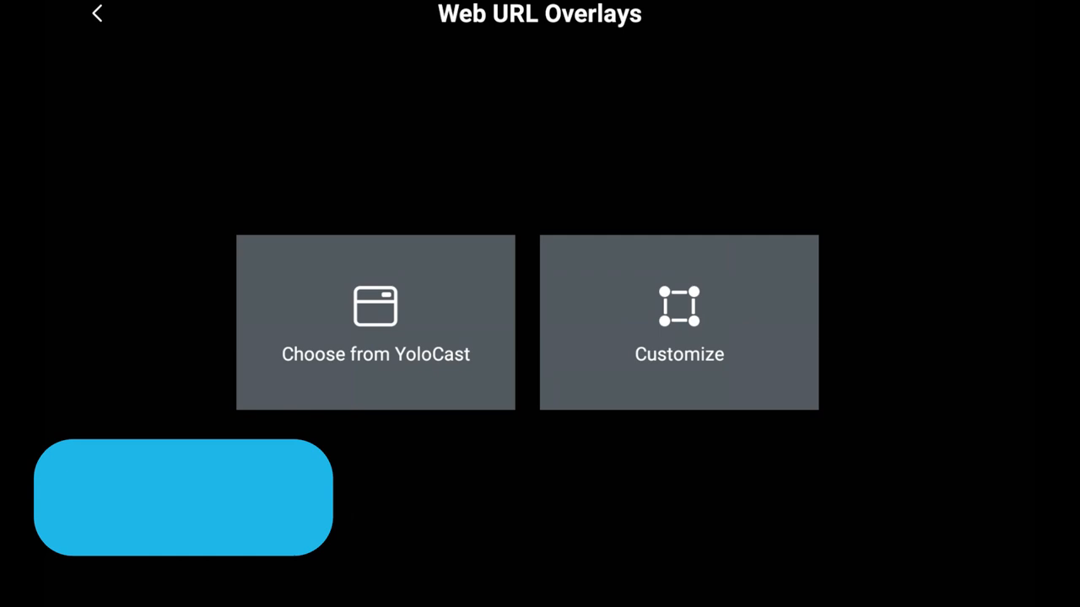
- Add a 'michael feyrer jr / youtuber' lower third with blue title and yellow subtitle backgrounds
{"action": "left_click", "coordinate": [96, 13]}
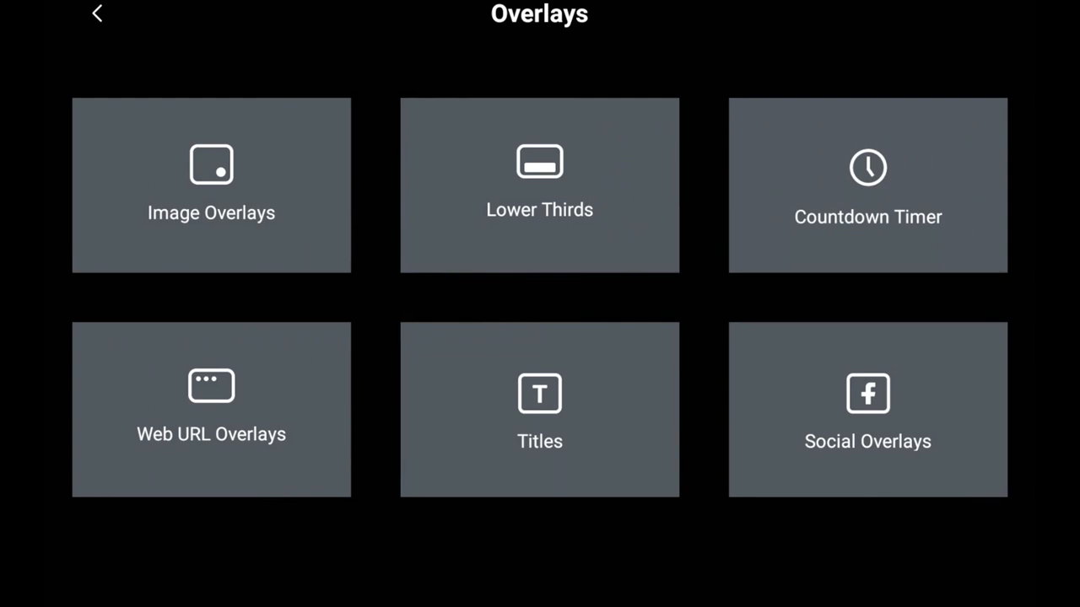
{"action": "left_click", "coordinate": [539, 185]}
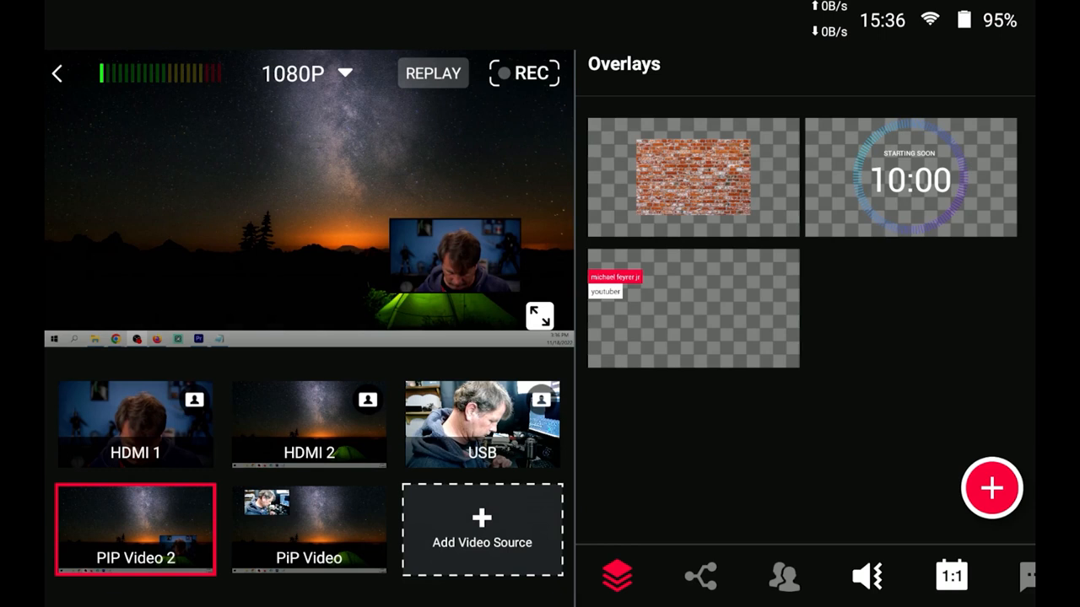
{"action": "left_click", "coordinate": [693, 308]}
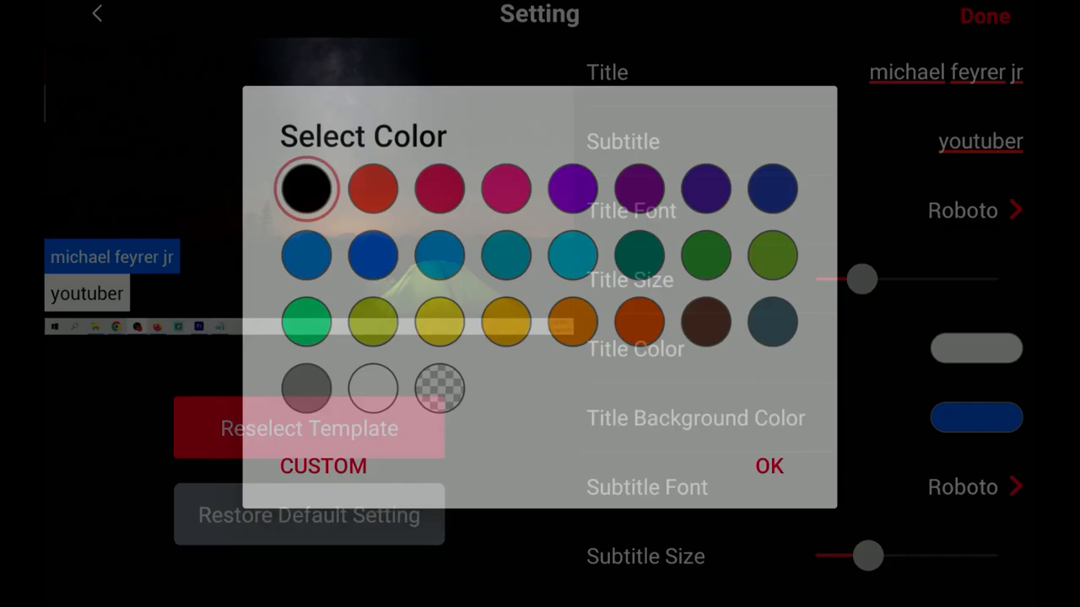
{"action": "left_click", "coordinate": [768, 465]}
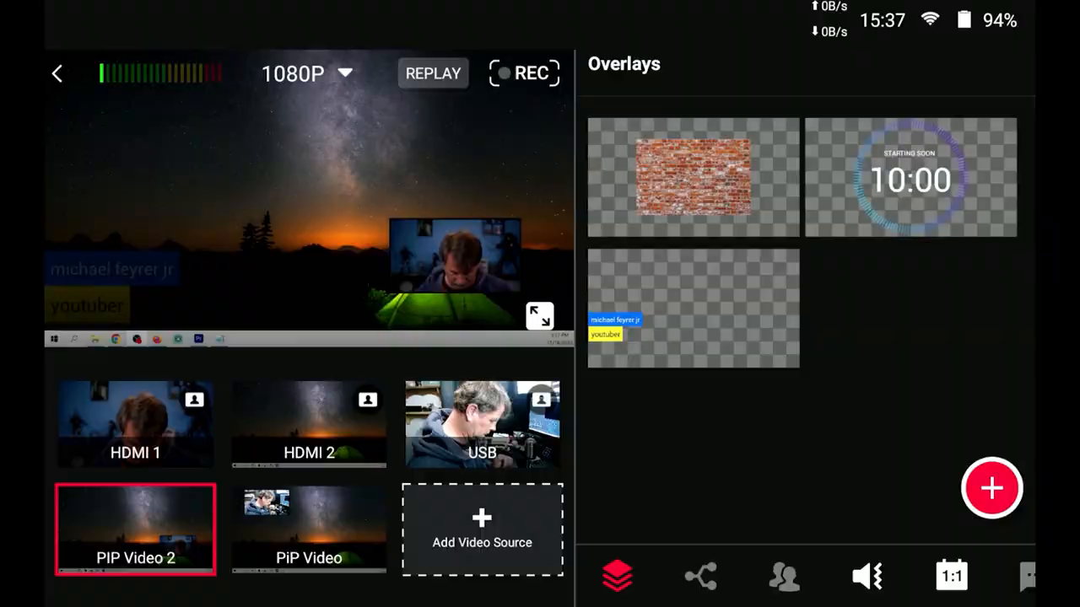
- Put HDMI 1 on air, save the social-handles streaming frame overlay, then hide it to show its options
{"action": "left_click", "coordinate": [991, 488]}
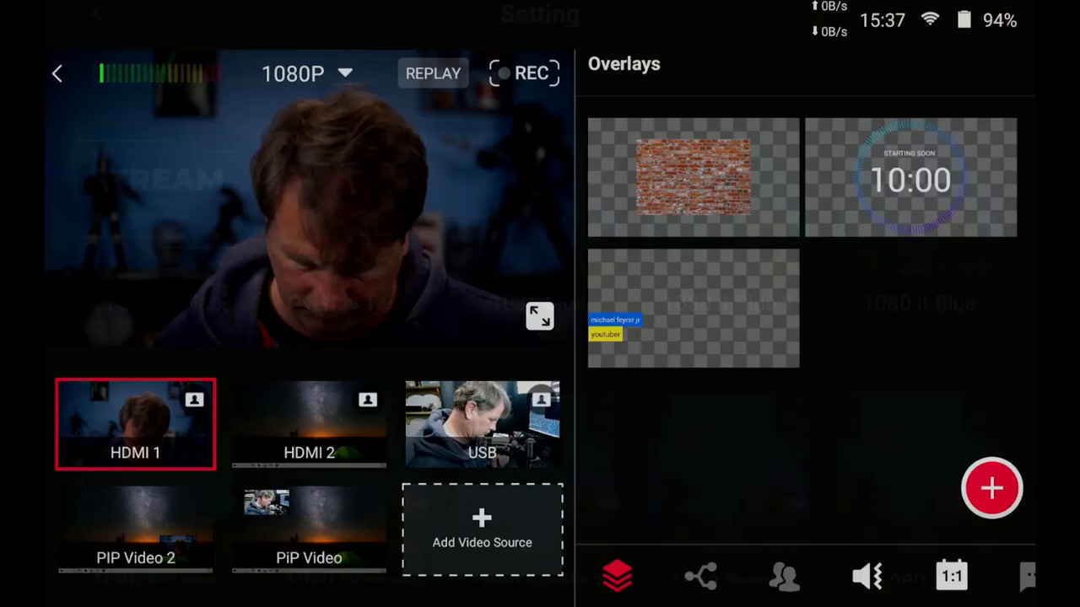
{"action": "left_click", "coordinate": [692, 308]}
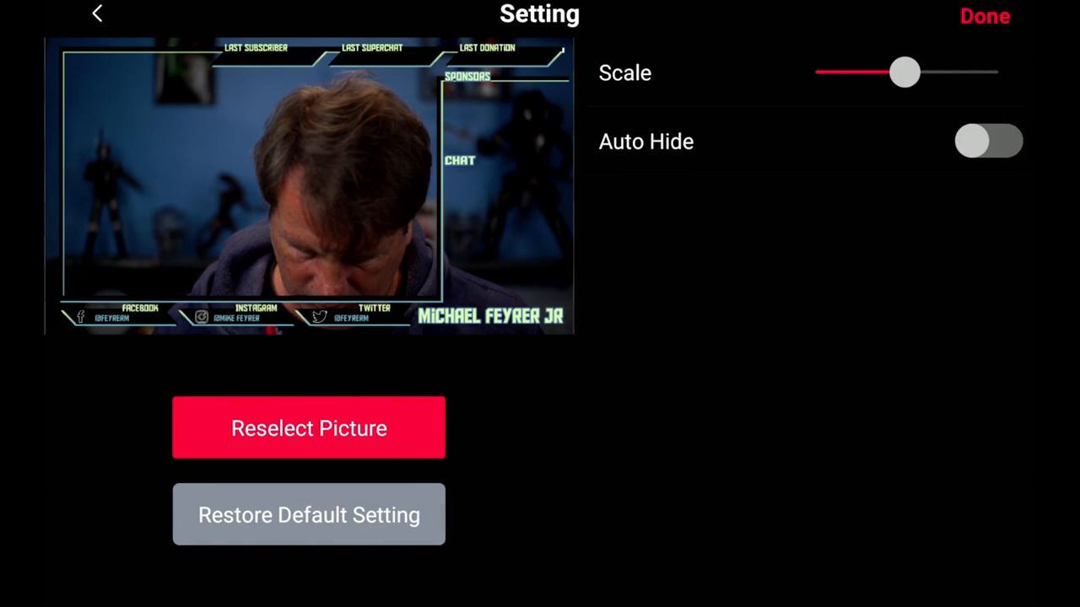
{"action": "left_click", "coordinate": [984, 15]}
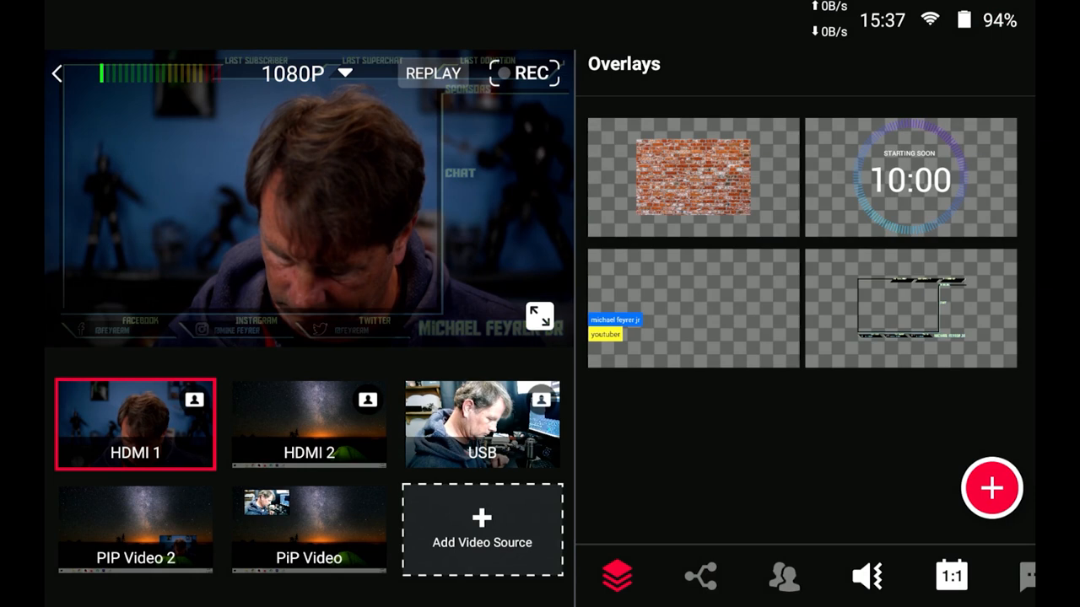
{"action": "left_click", "coordinate": [909, 309]}
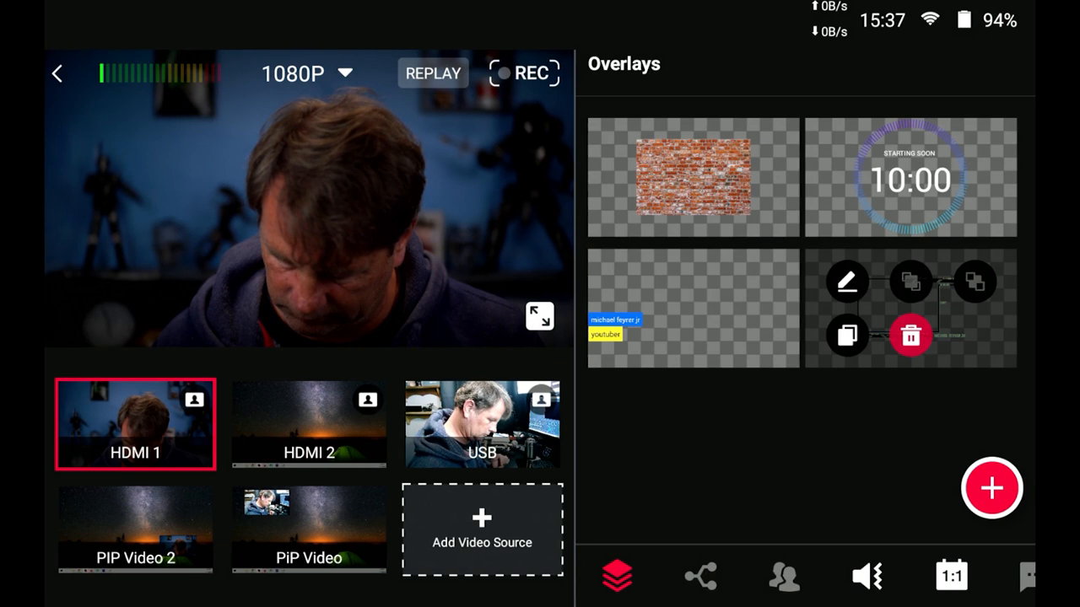
- Delete the social-media frame overlay and confirm the removal
{"action": "left_click", "coordinate": [909, 336]}
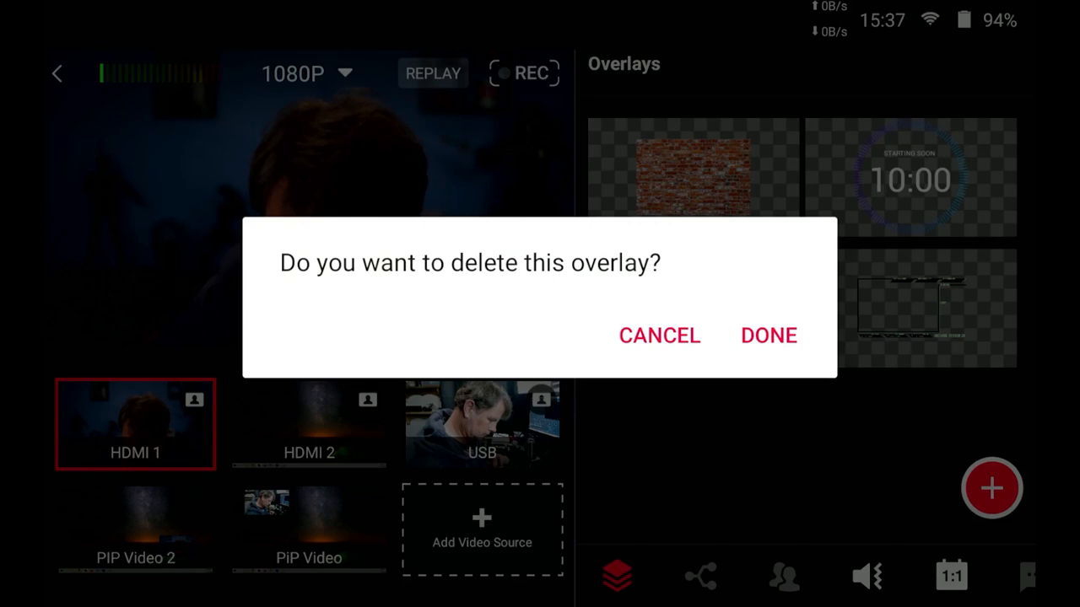
{"action": "left_click", "coordinate": [767, 335]}
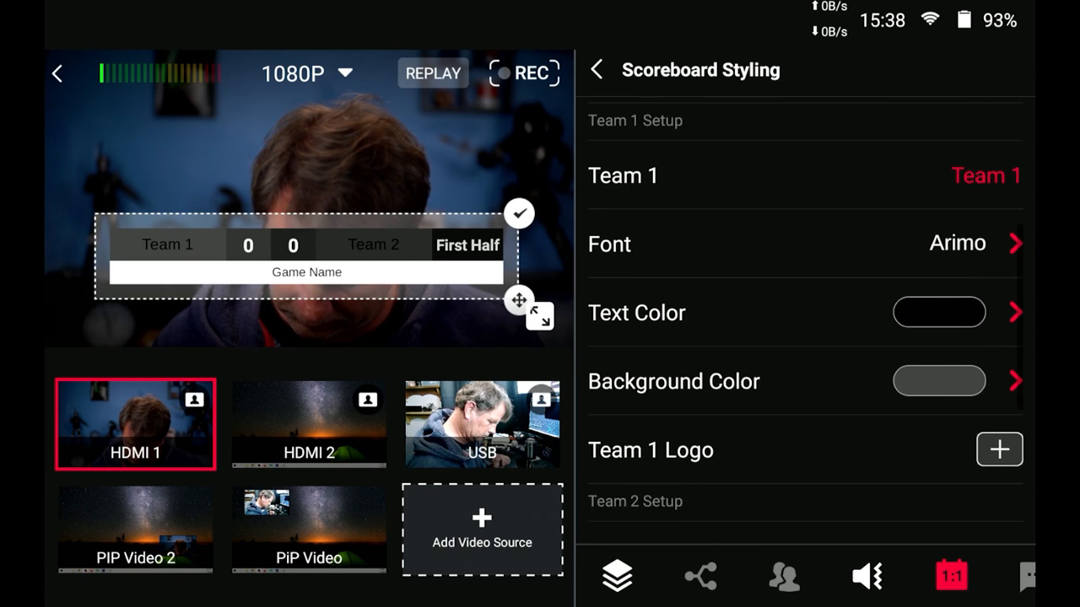
- Finish Scoreboard Styling, clearing the Team 1 vs Team 2 scoreboard from the preview
{"action": "scroll", "scroll_direction": "down", "scroll_amount": 3}
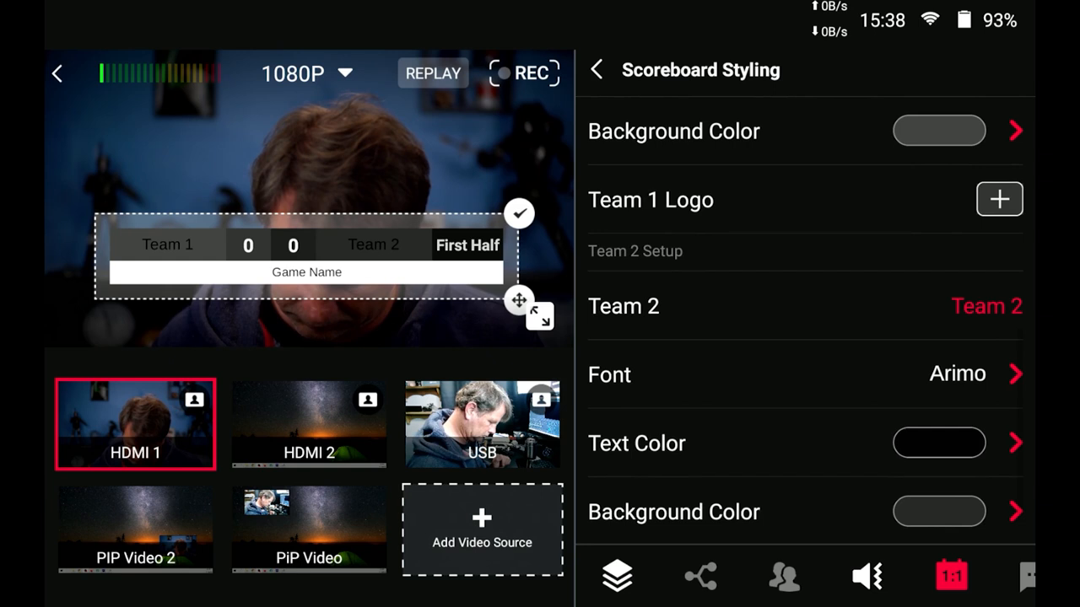
{"action": "left_click", "coordinate": [595, 69]}
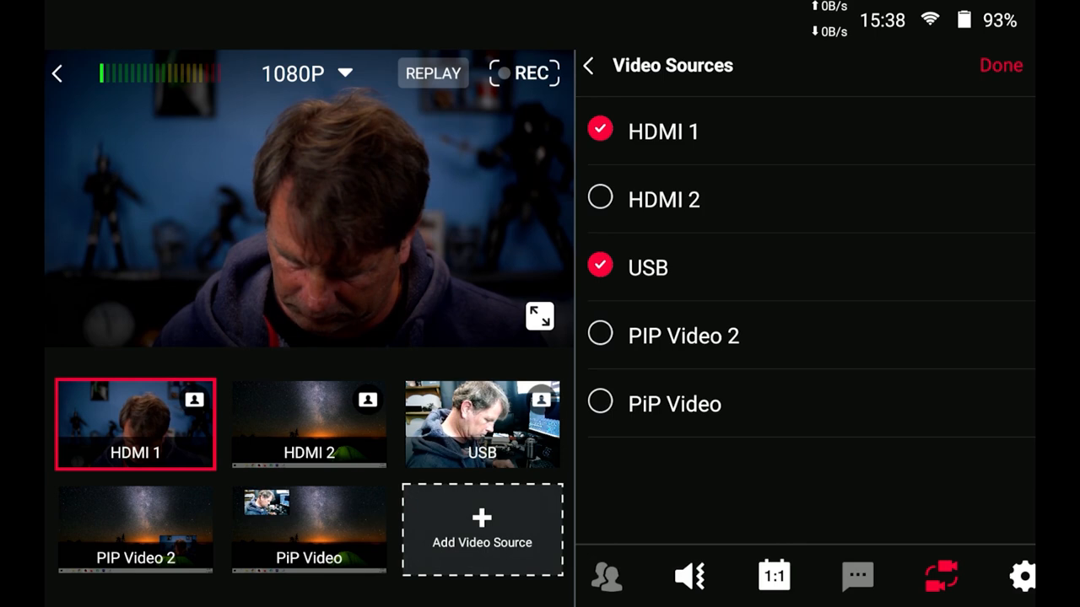
- Confirm HDMI 1 and USB as auto-switch sources, run auto-switch briefly, then disable it
{"action": "left_click", "coordinate": [589, 66]}
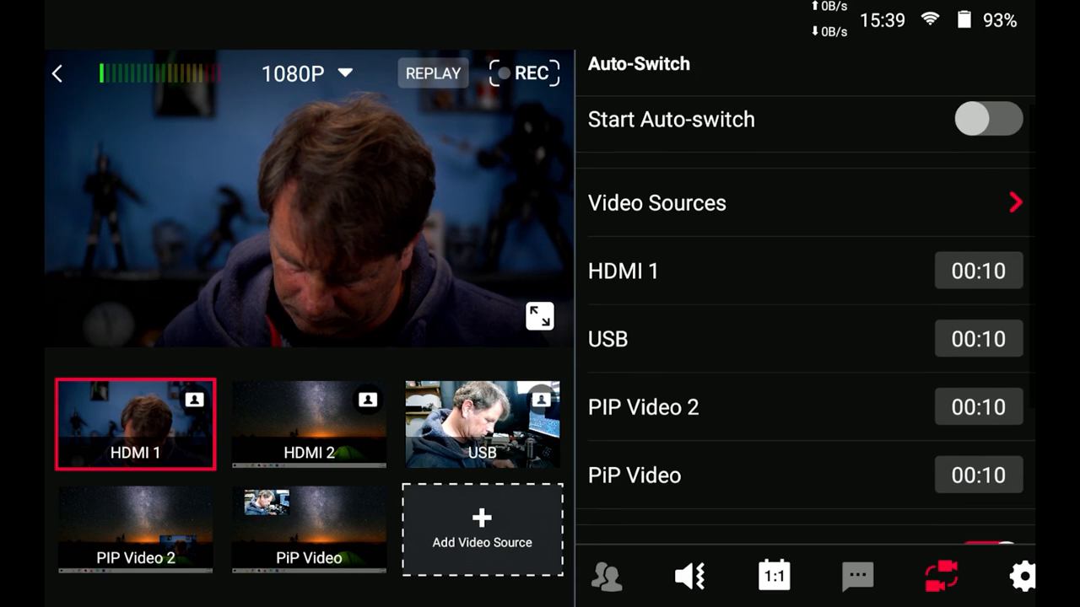
{"action": "left_click", "coordinate": [988, 118]}
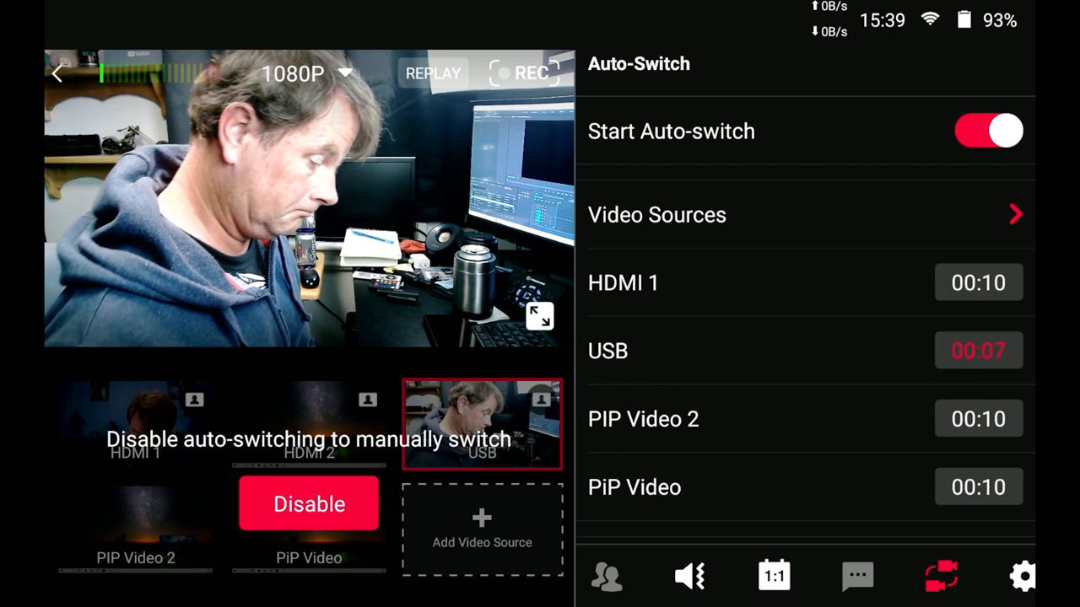
{"action": "left_click", "coordinate": [1021, 577]}
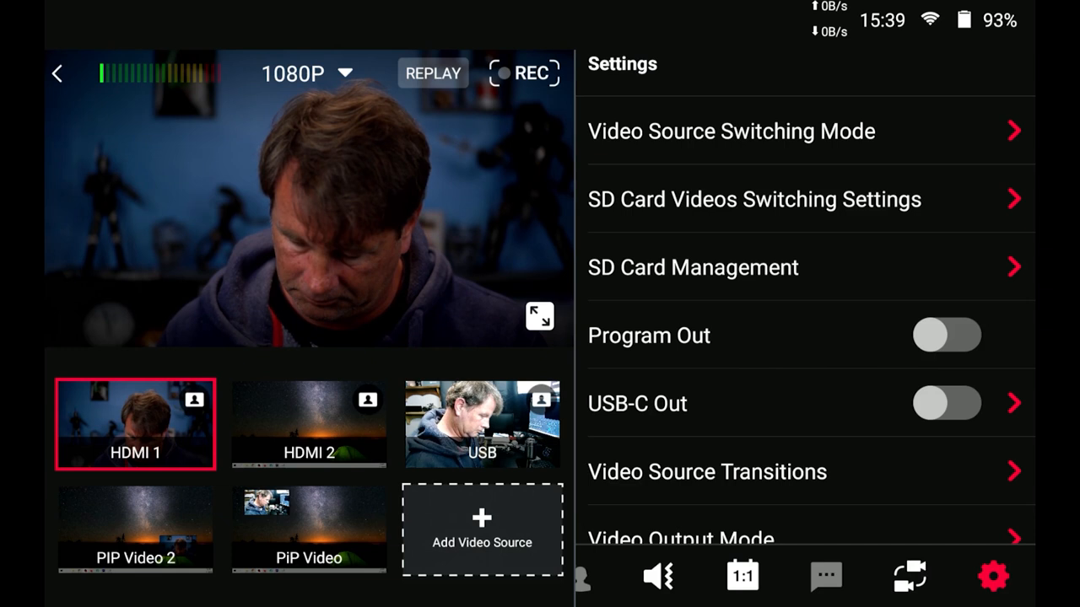
- Choose Window Slice as the video source transition in Settings
{"action": "scroll", "scroll_direction": "down", "scroll_amount": 3}
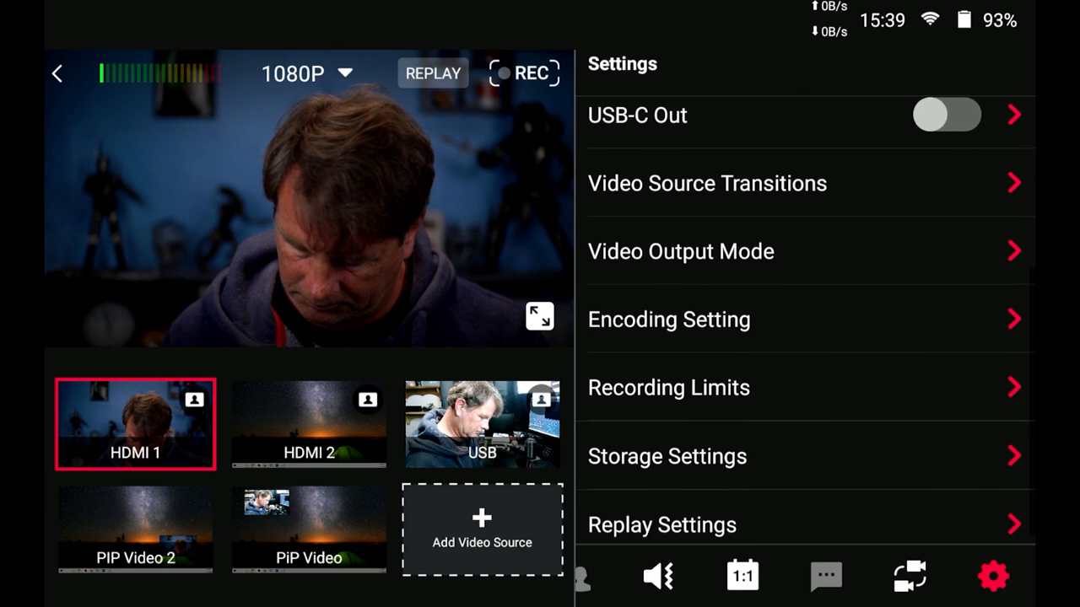
{"action": "left_click", "coordinate": [707, 183]}
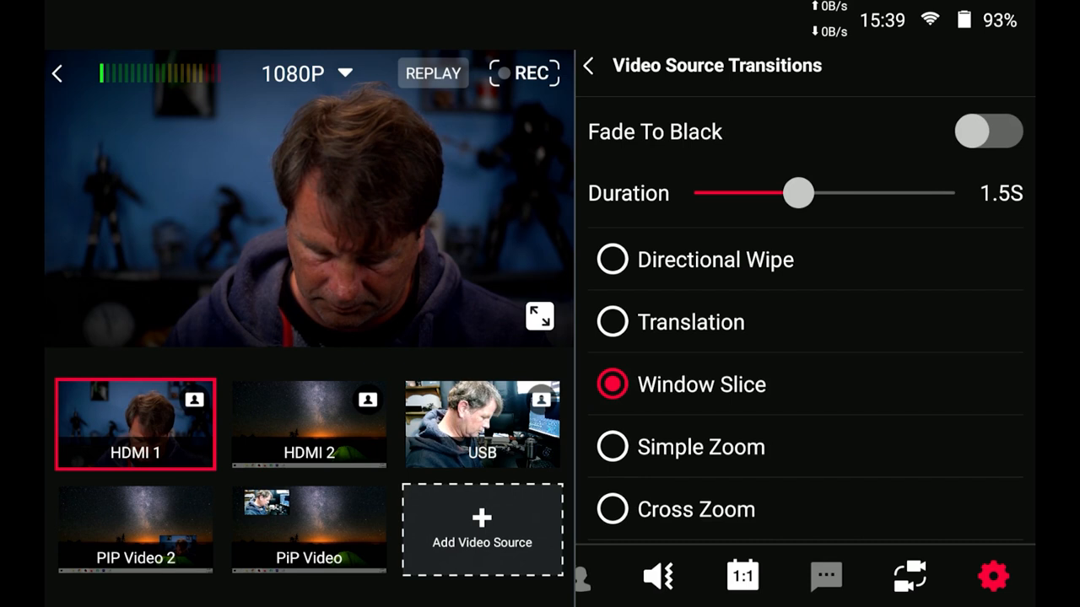
{"action": "left_click", "coordinate": [611, 448]}
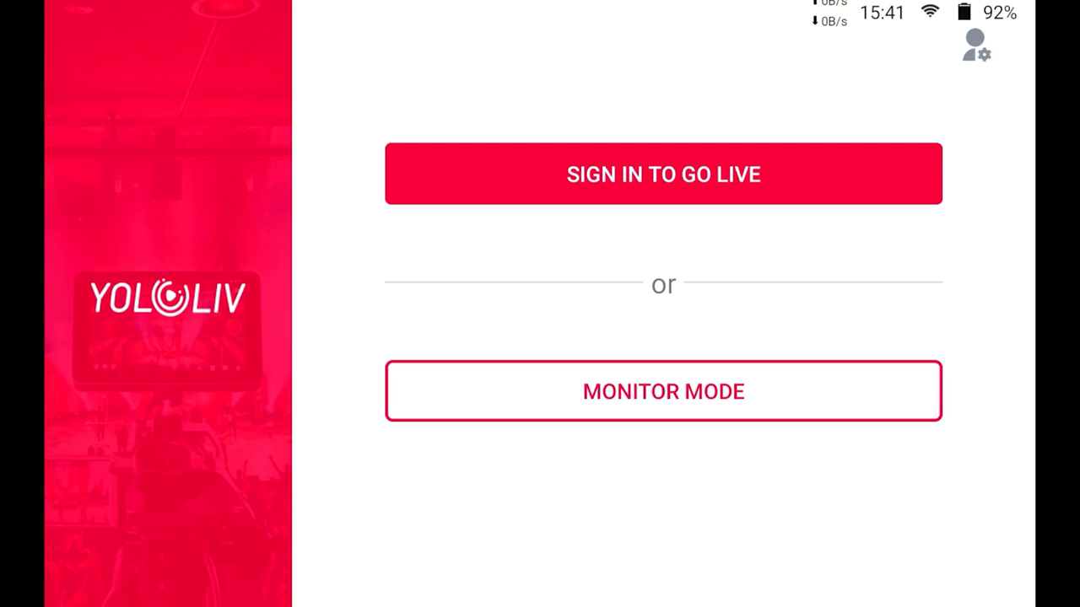
- Browse the Account & Settings page, then return to the YoloLiv home screen
{"action": "left_click", "coordinate": [976, 48]}
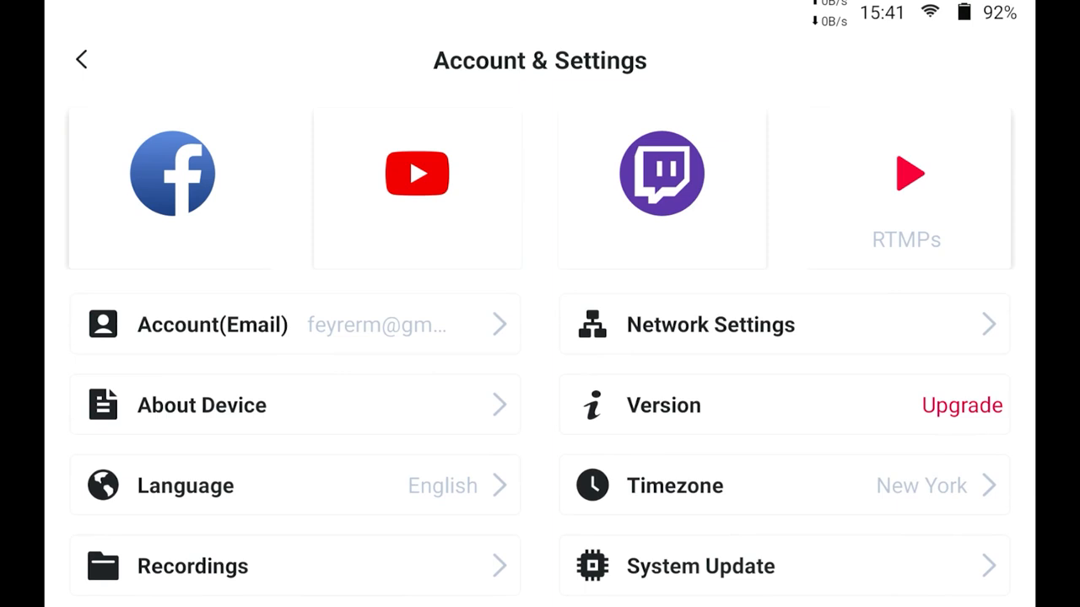
{"action": "scroll", "scroll_direction": "down", "scroll_amount": 3}
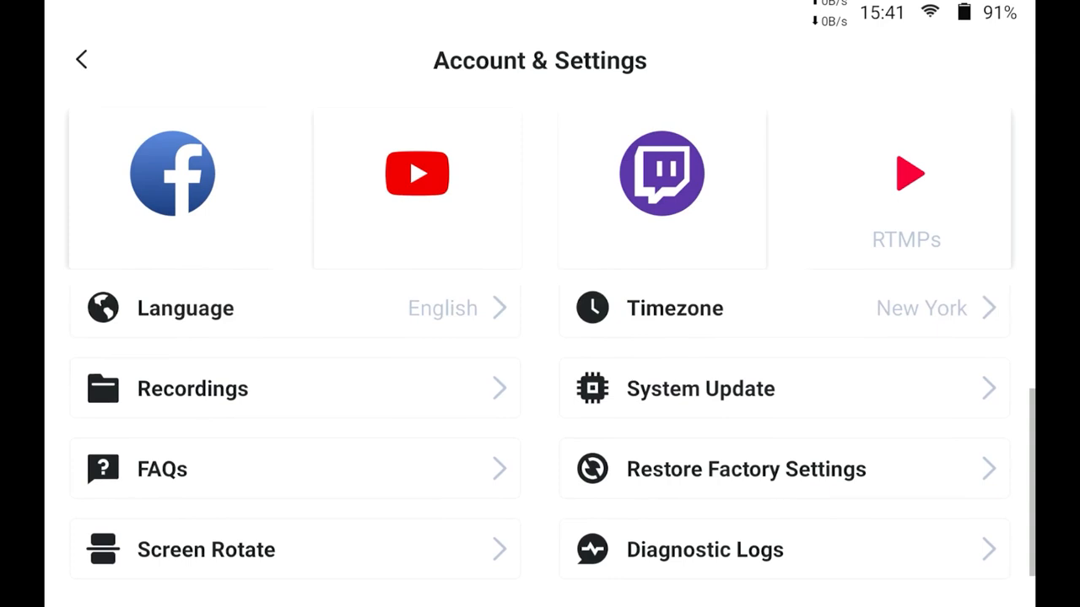
{"action": "left_click", "coordinate": [81, 60]}
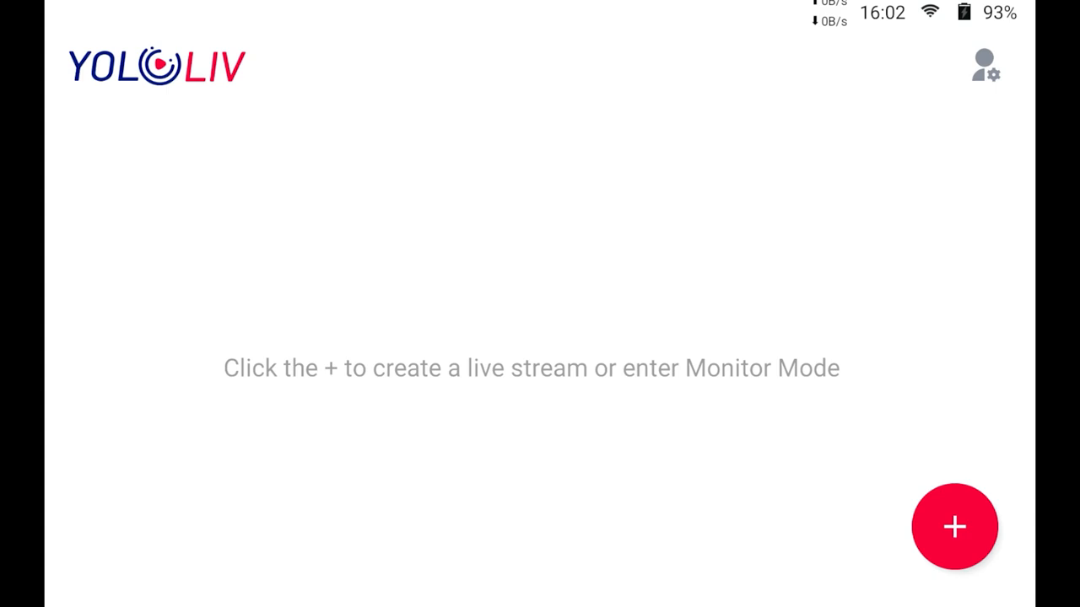
- Create the 'test' live stream from the + menu and open its card in the studio
{"action": "left_click", "coordinate": [953, 527]}
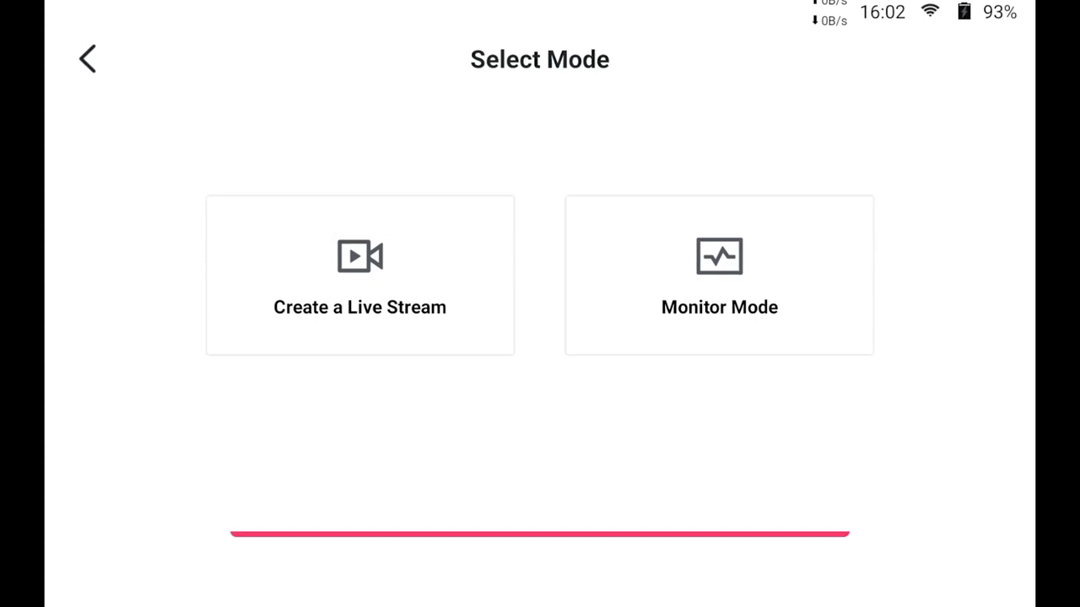
{"action": "left_click", "coordinate": [87, 58]}
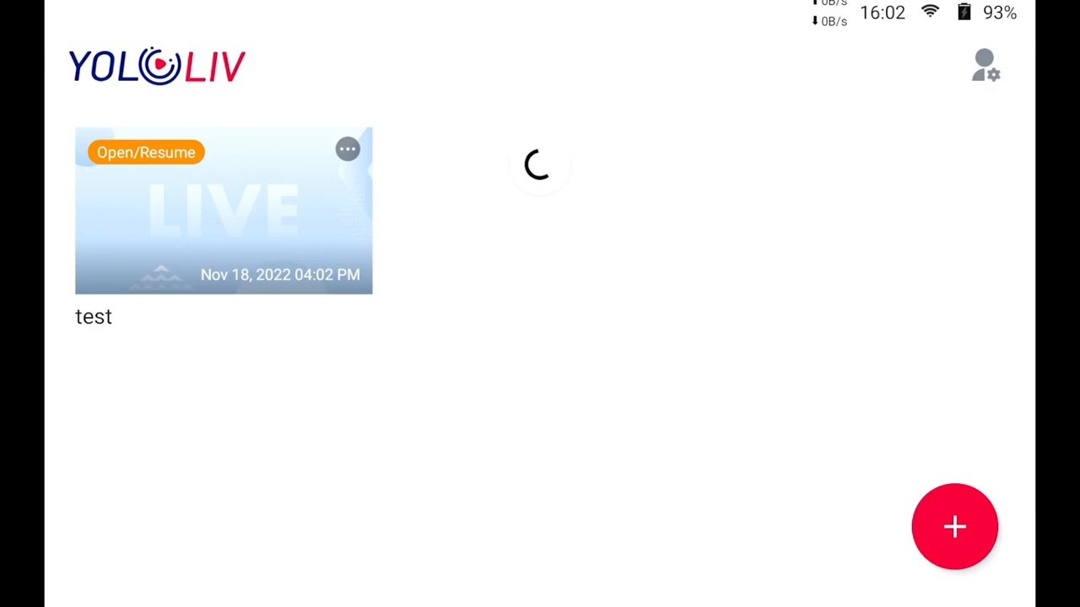
{"action": "left_click", "coordinate": [222, 209]}
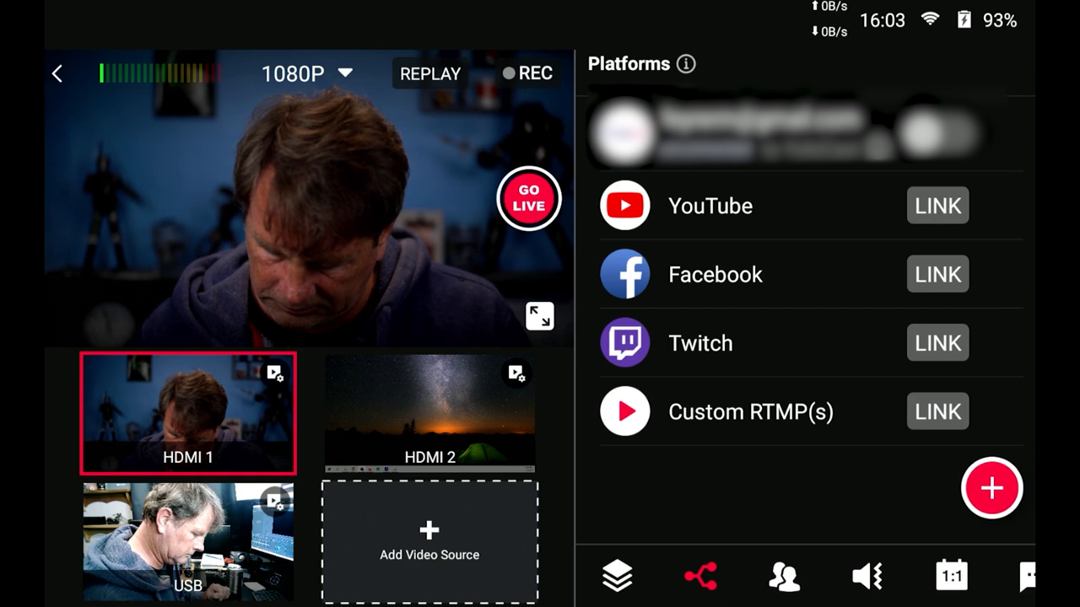
- Open the guest email invitation form, cancel without inviting, then show the three saved overlays
{"action": "left_click", "coordinate": [784, 577]}
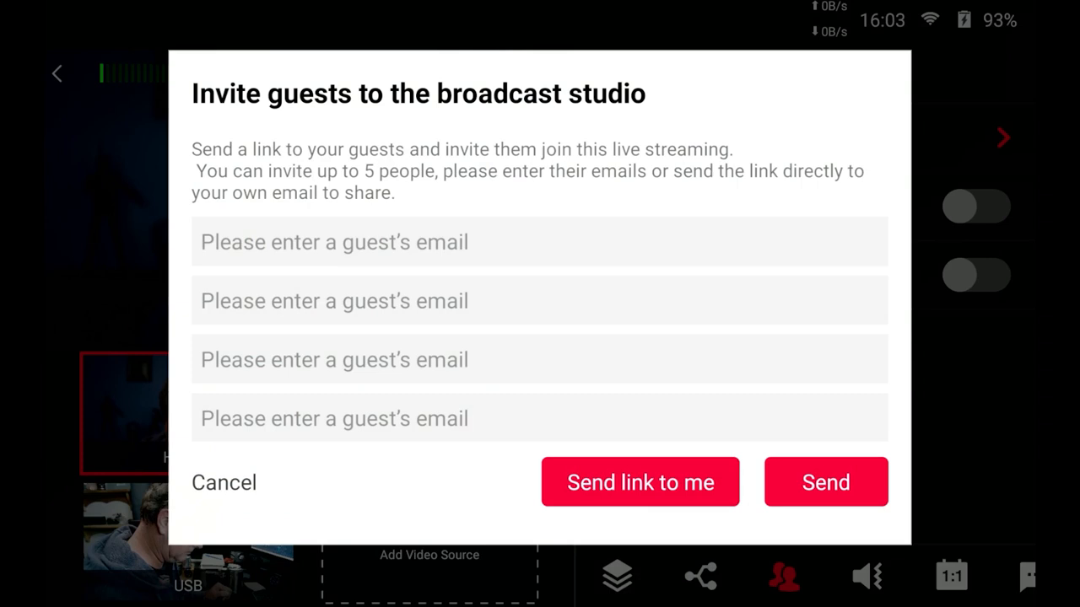
{"action": "left_click", "coordinate": [223, 482]}
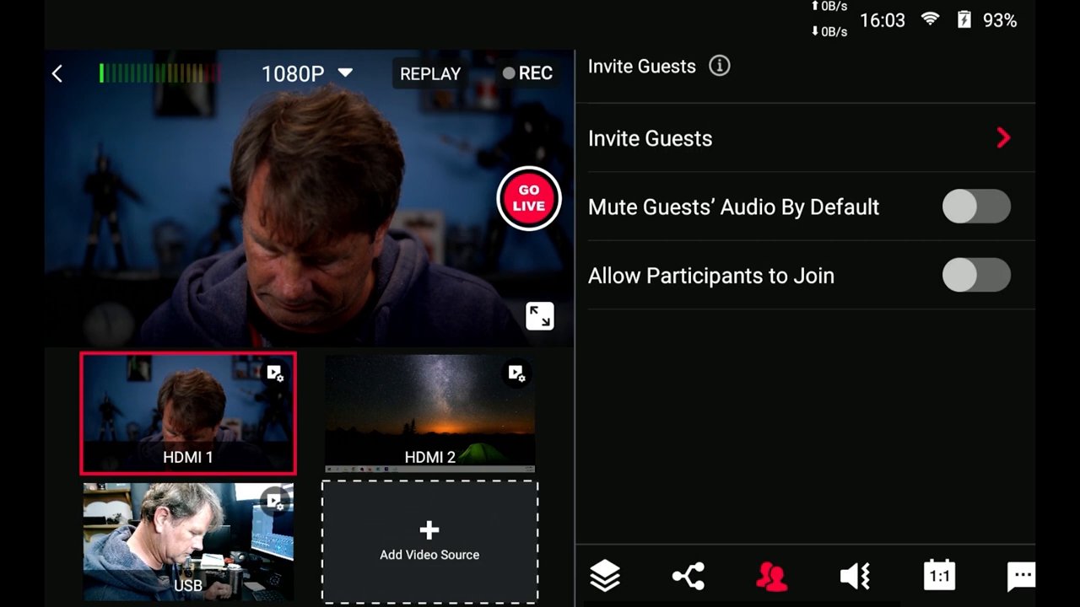
{"action": "left_click", "coordinate": [605, 576]}
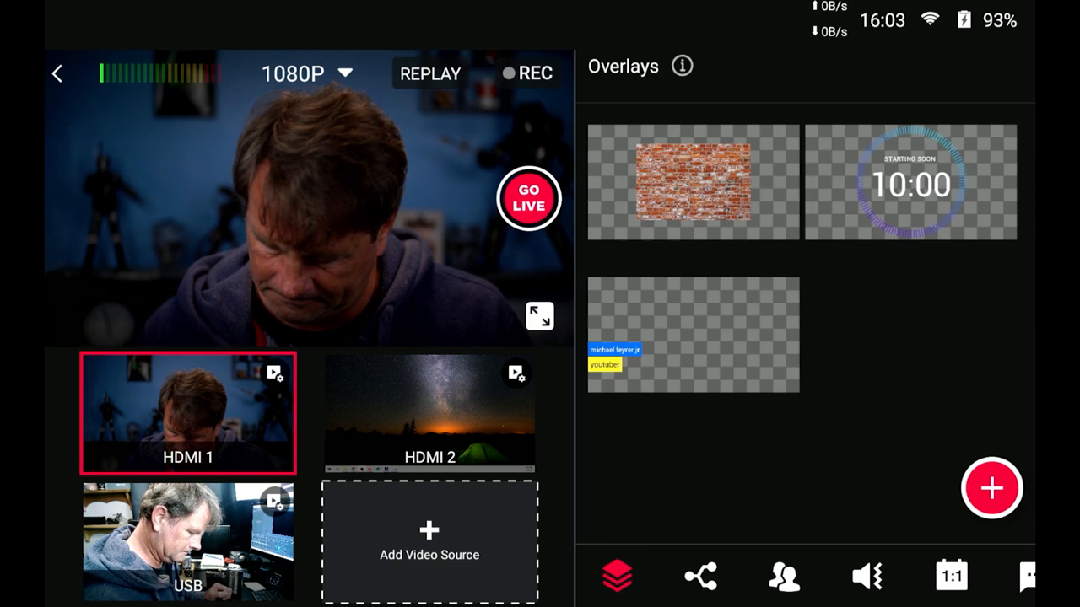